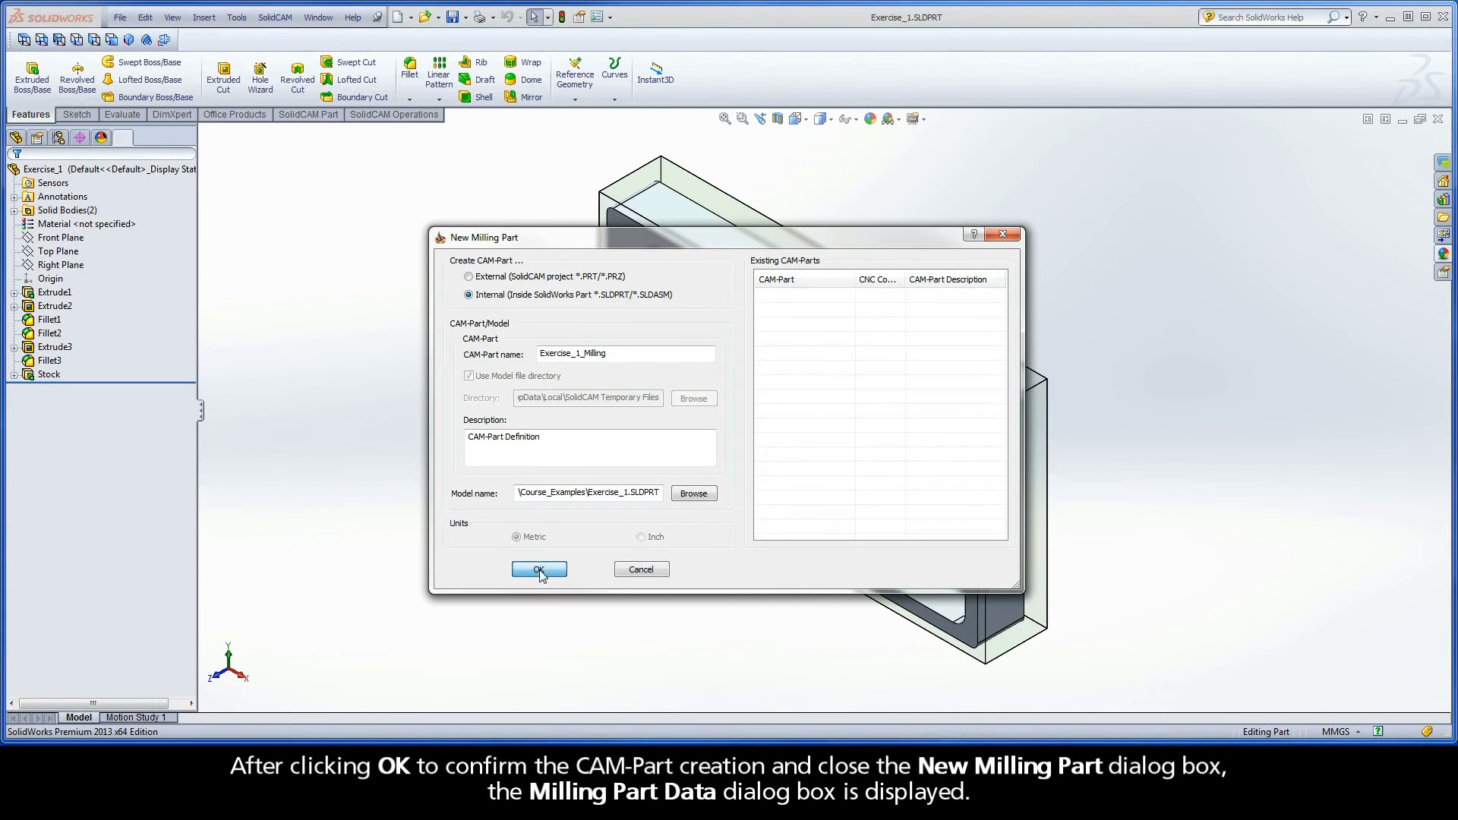
# Confirm the New Milling Part dialog to create the CAM-Part Exercise_1_Milling
pyautogui.click(539, 570)
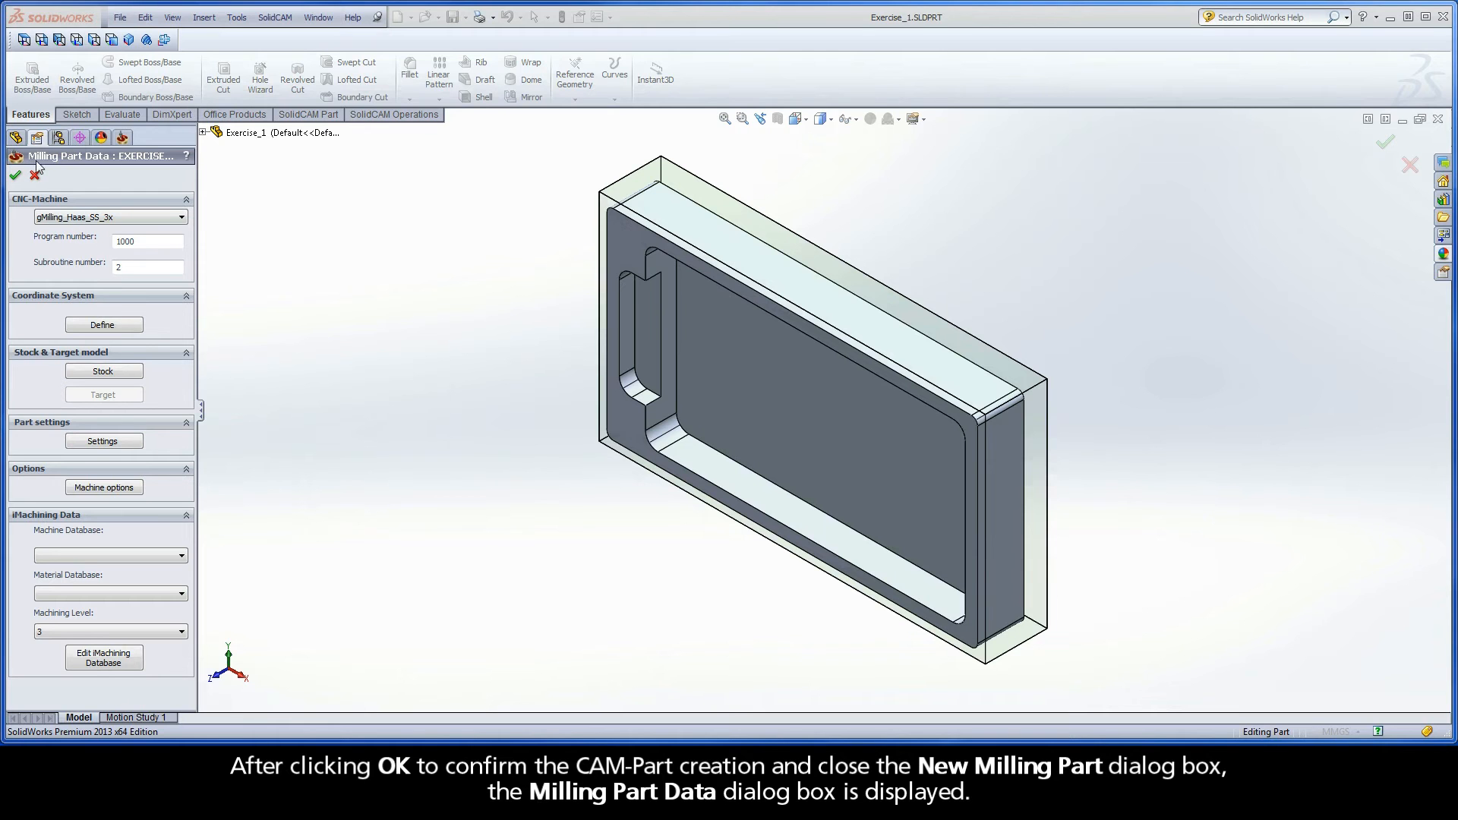
pyautogui.moveTo(109, 167)
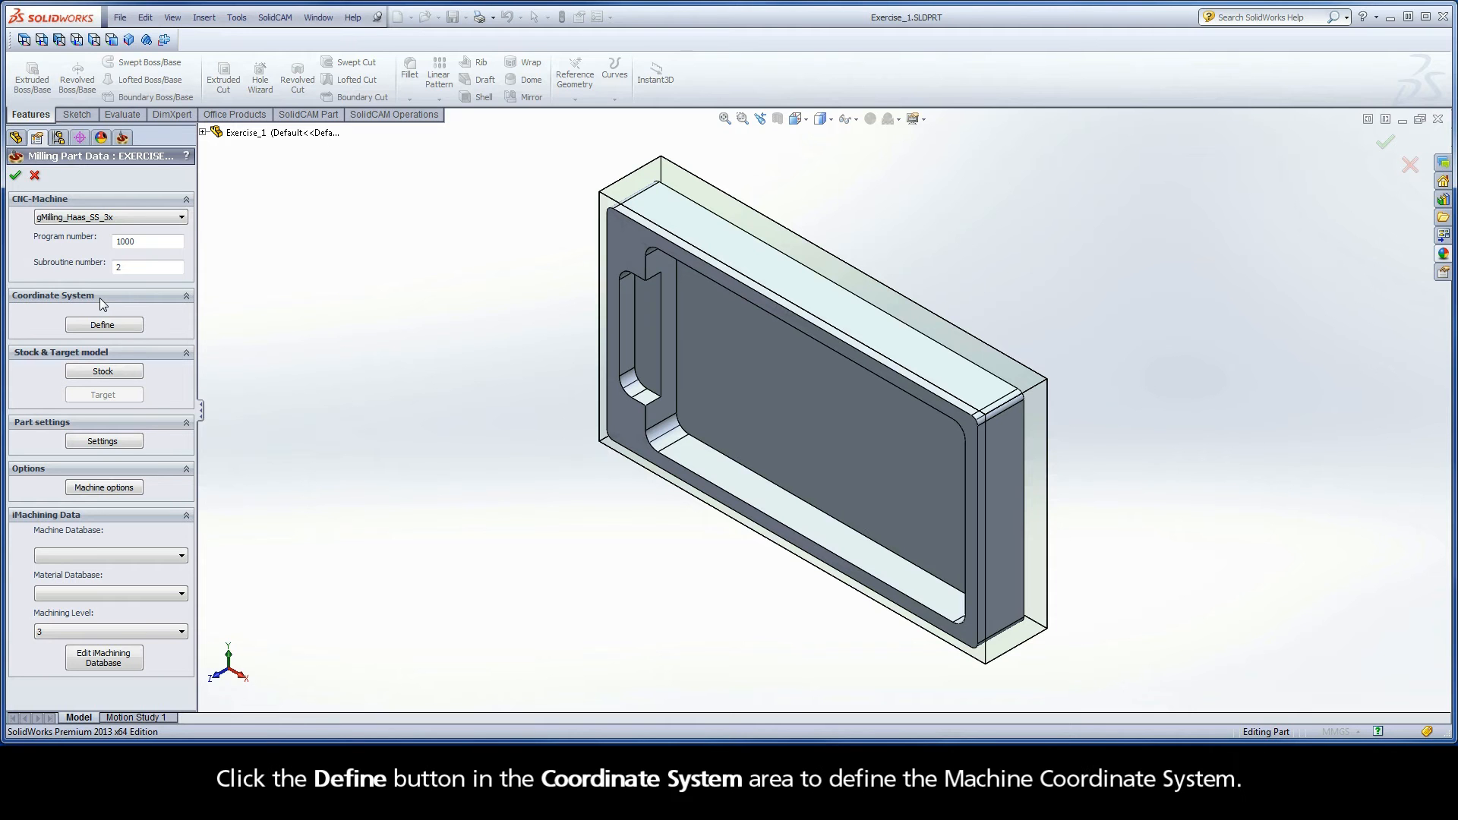
# Start machine coordinate system 1 and preview each definition method: face, manual, existing, view-normal, three points
pyautogui.click(15, 176)
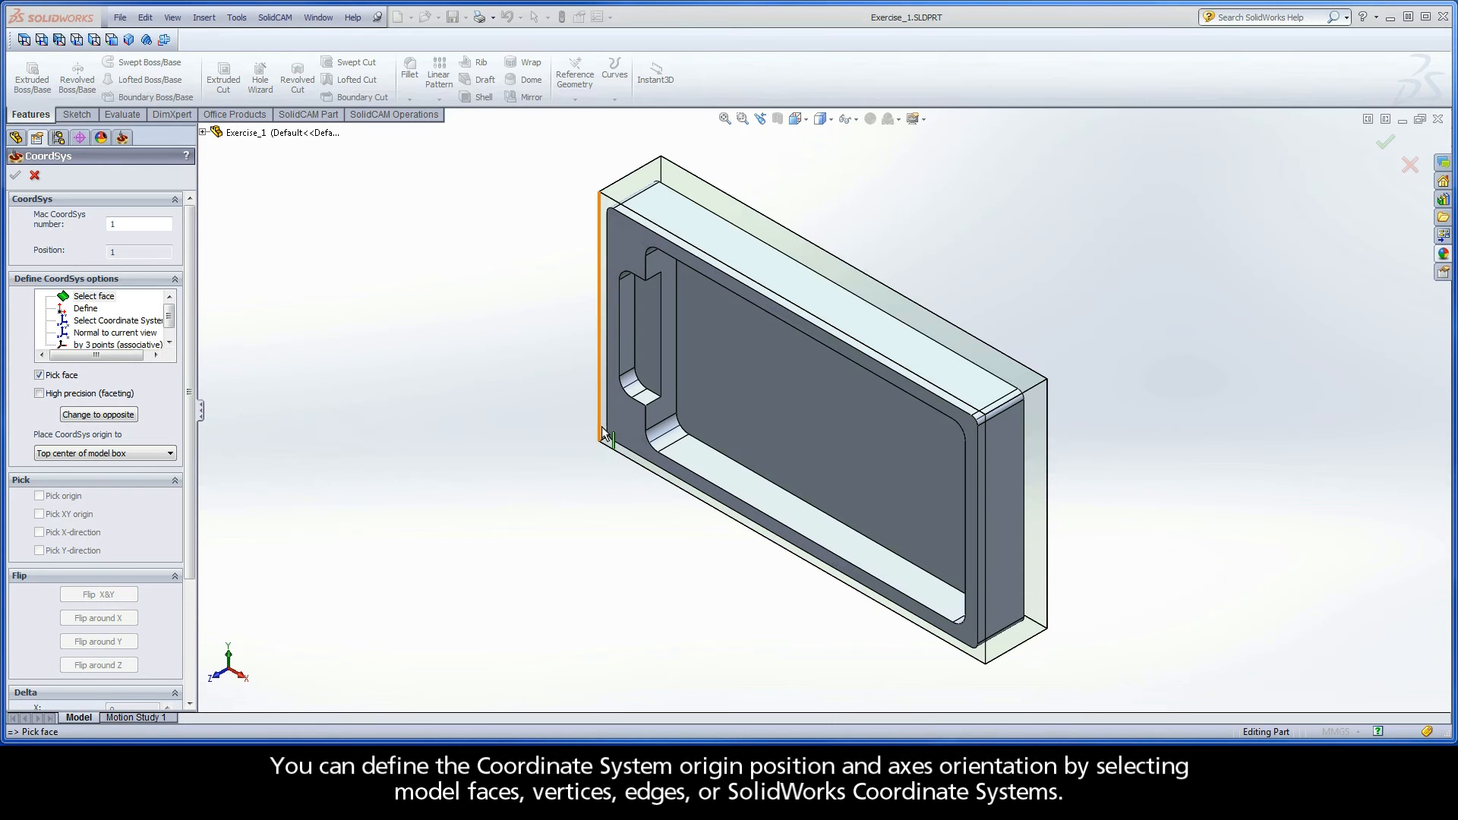
pyautogui.moveTo(603, 433)
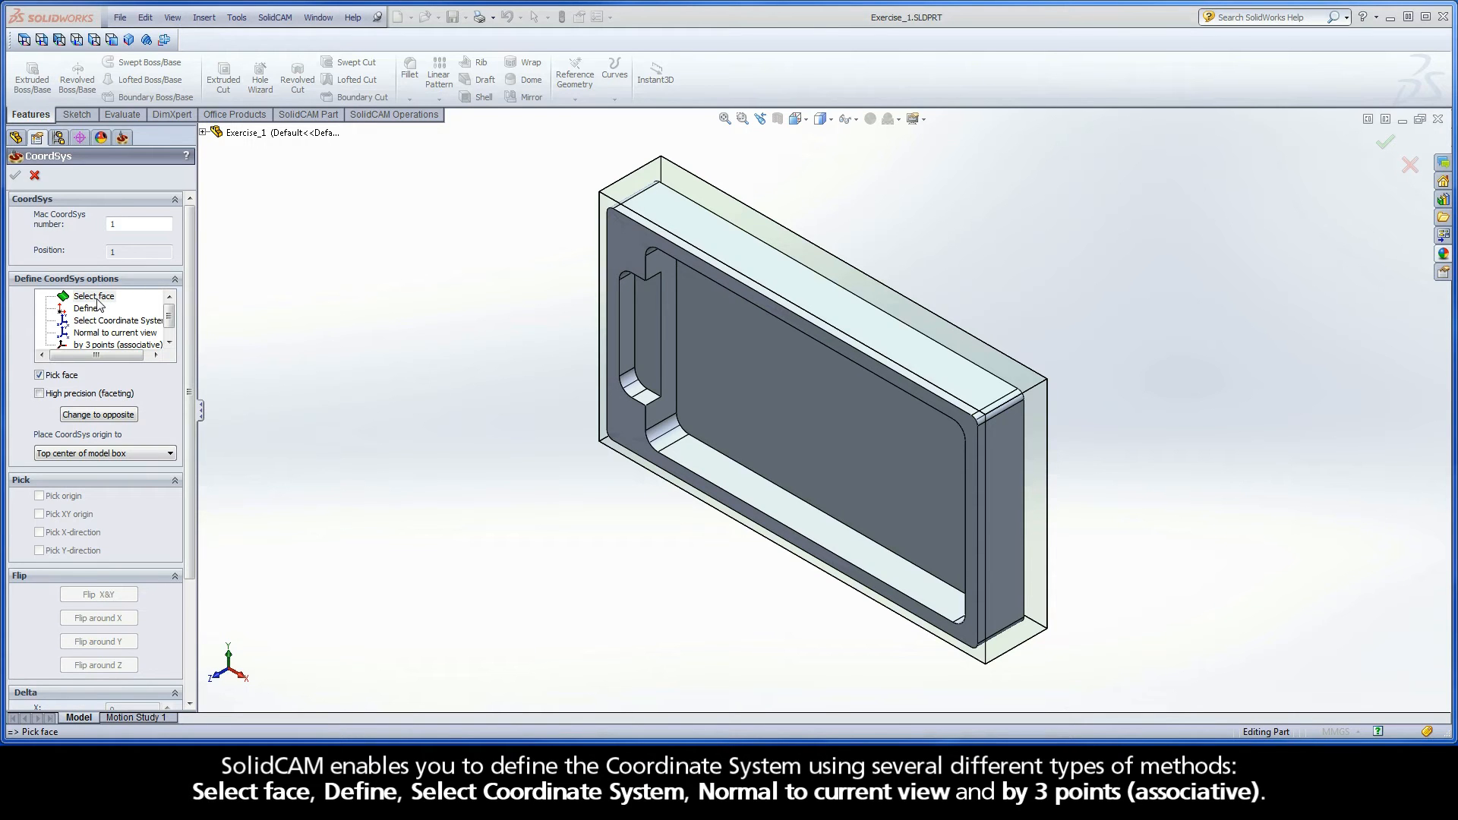
pyautogui.click(94, 296)
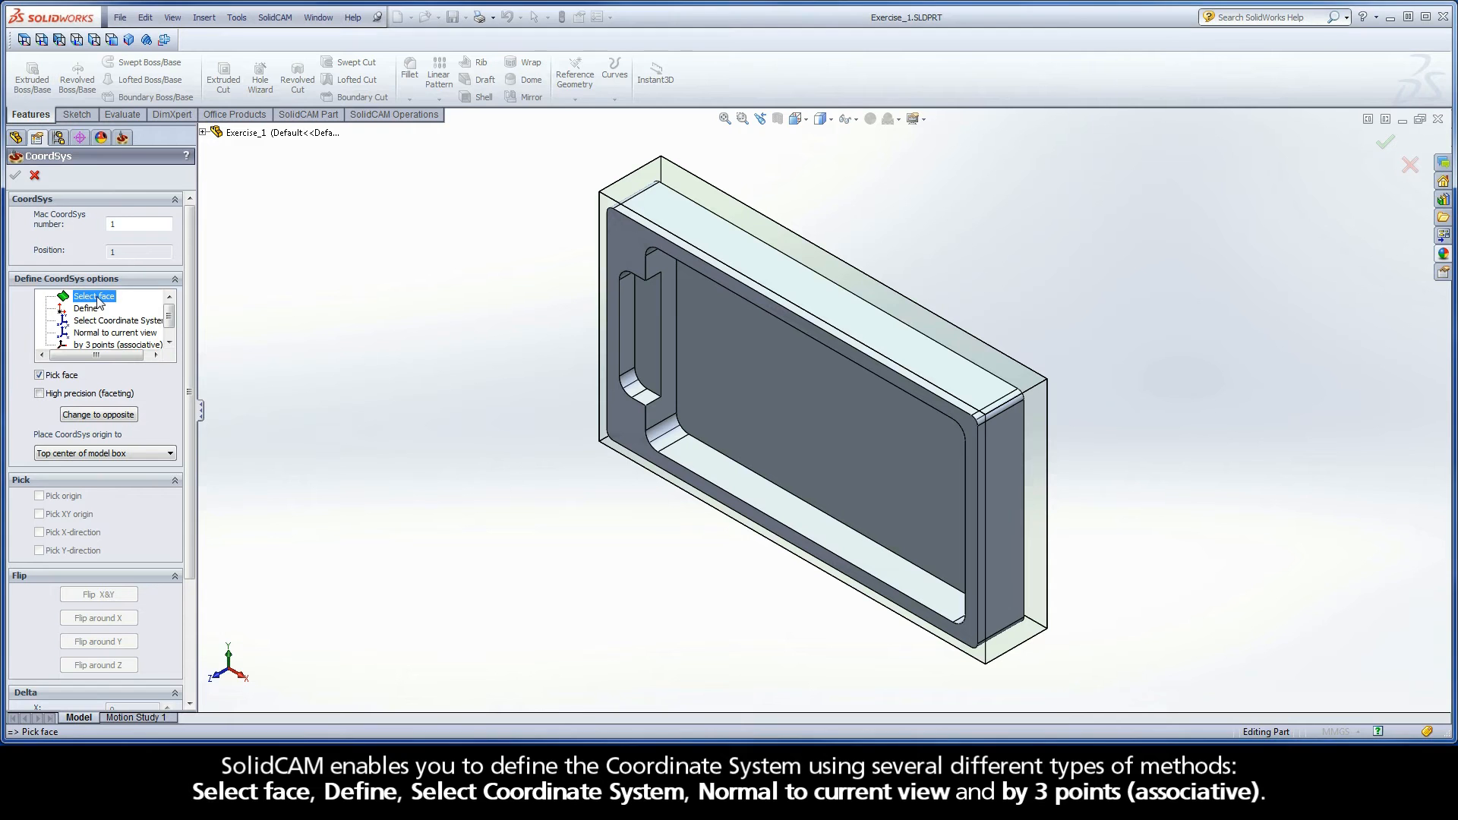
pyautogui.click(85, 309)
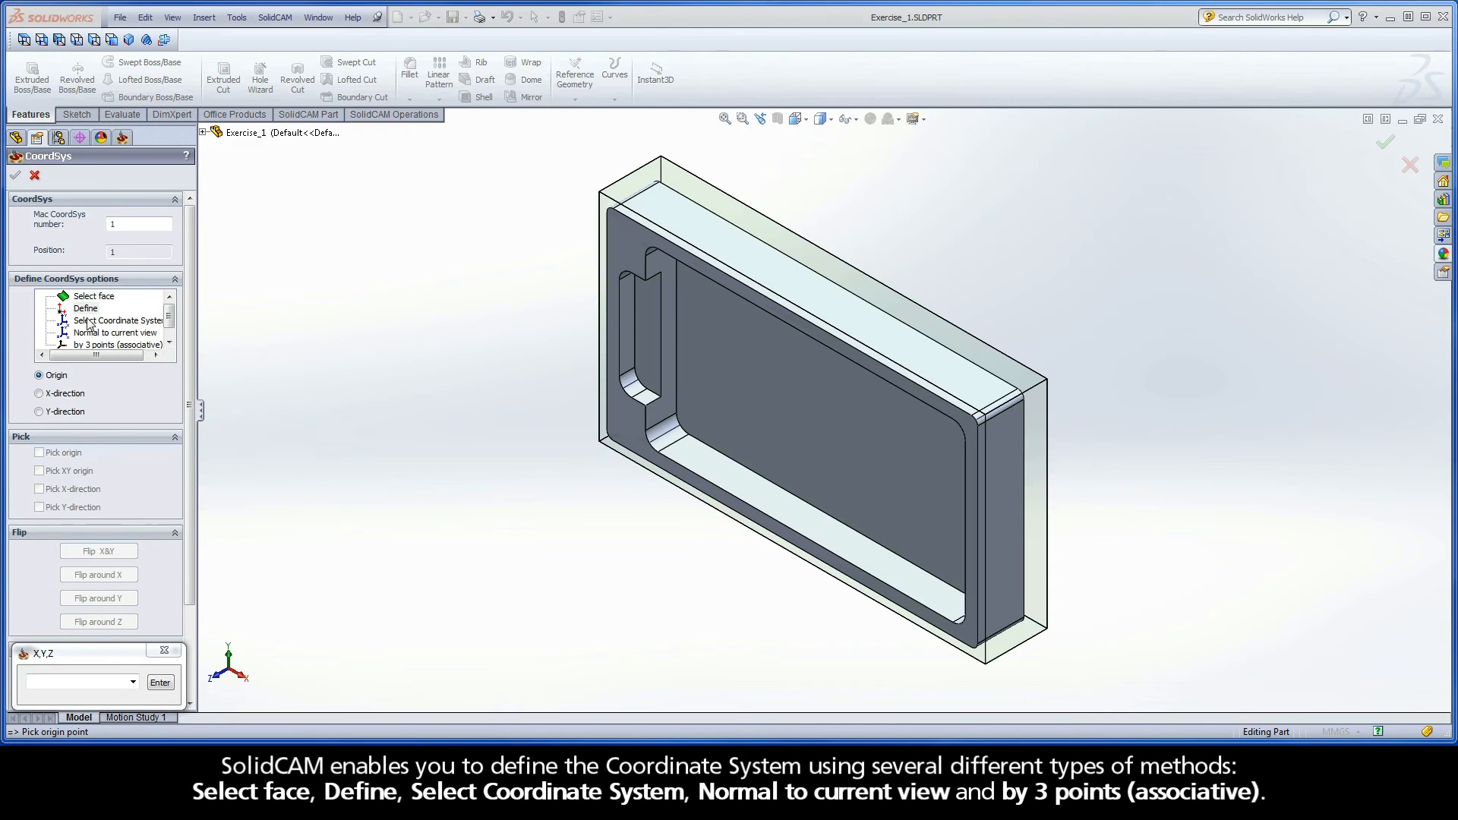
pyautogui.click(117, 320)
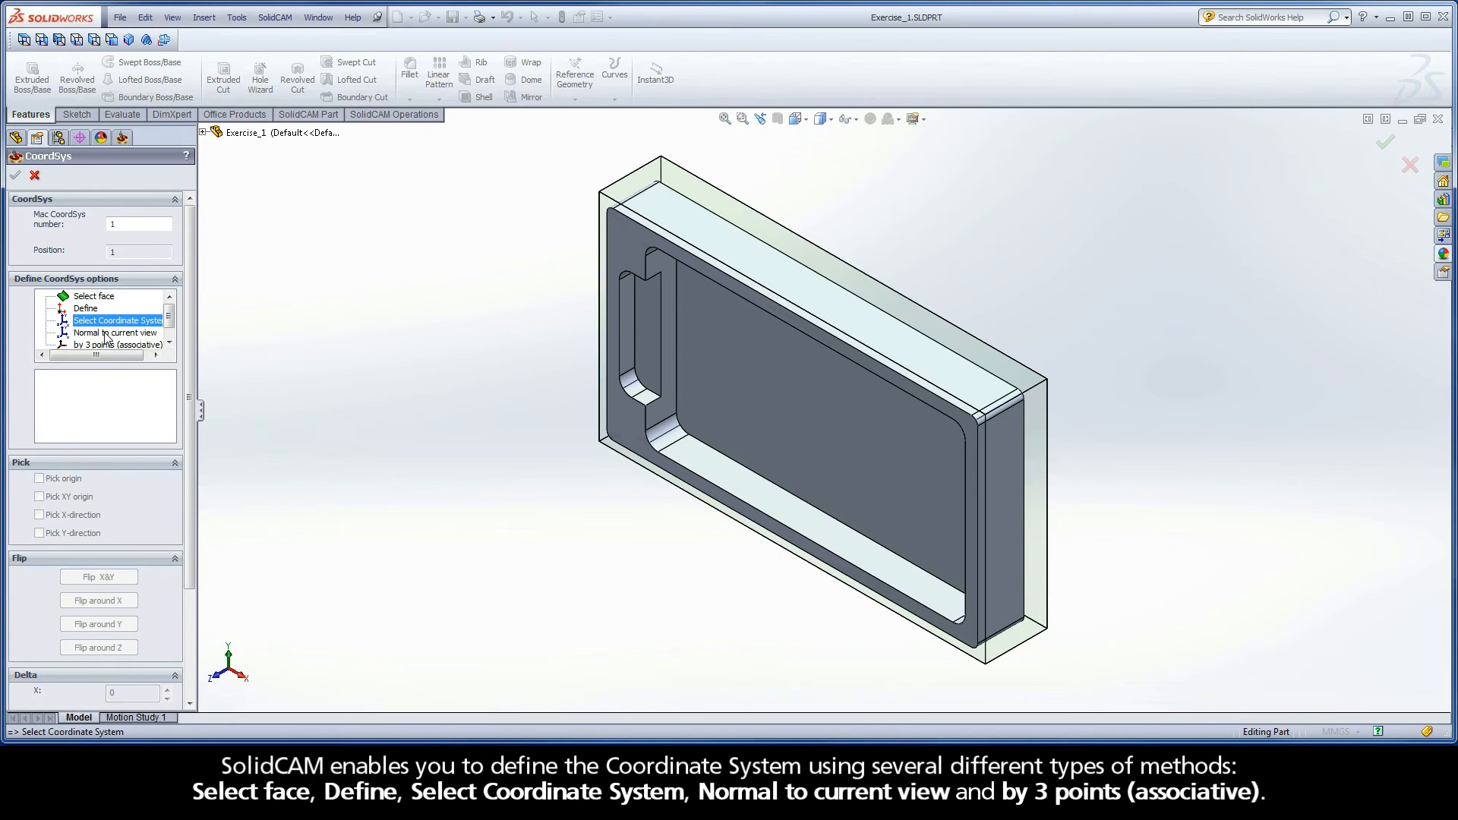
pyautogui.click(115, 333)
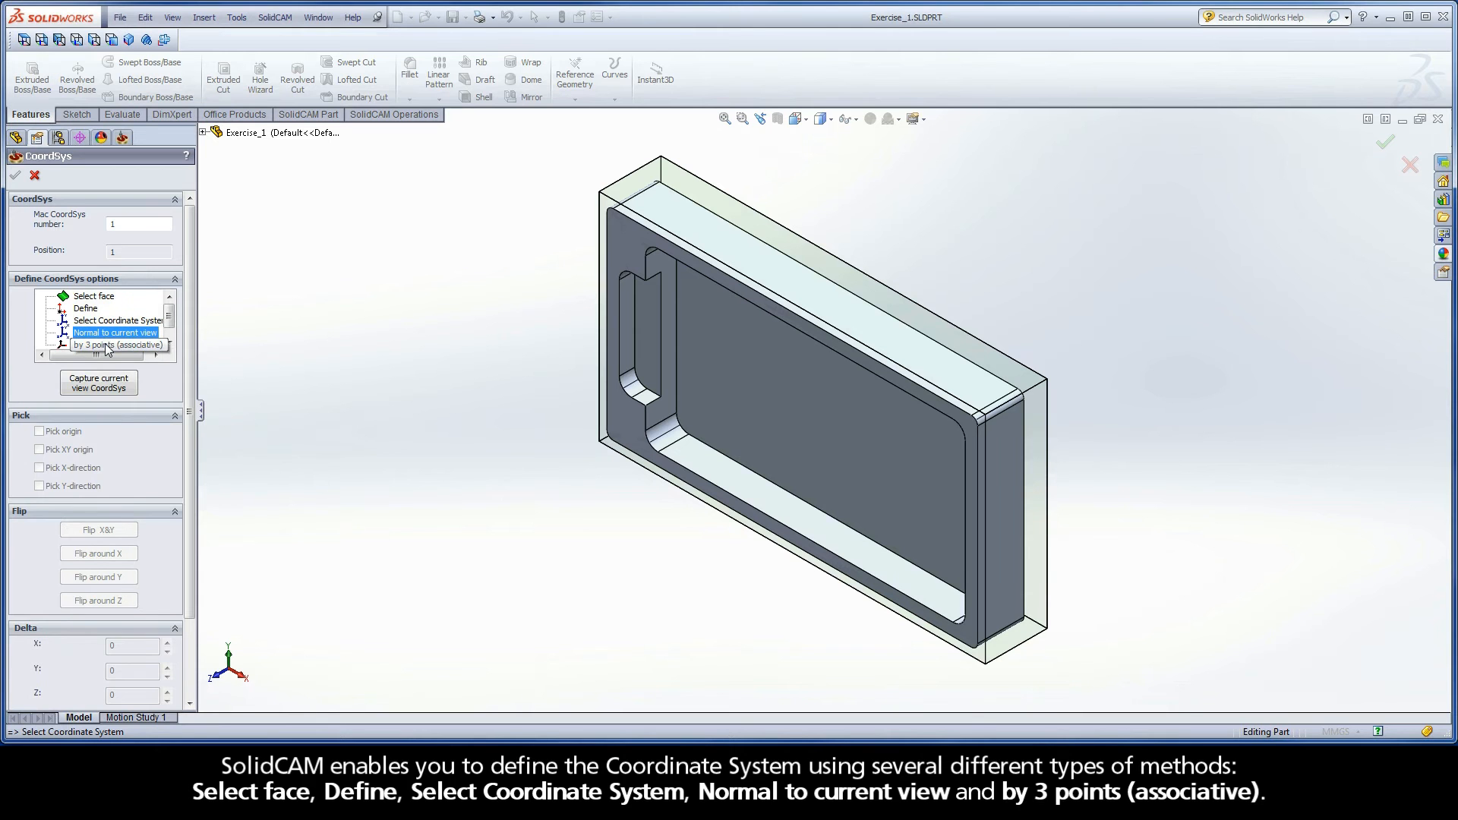
pyautogui.click(118, 345)
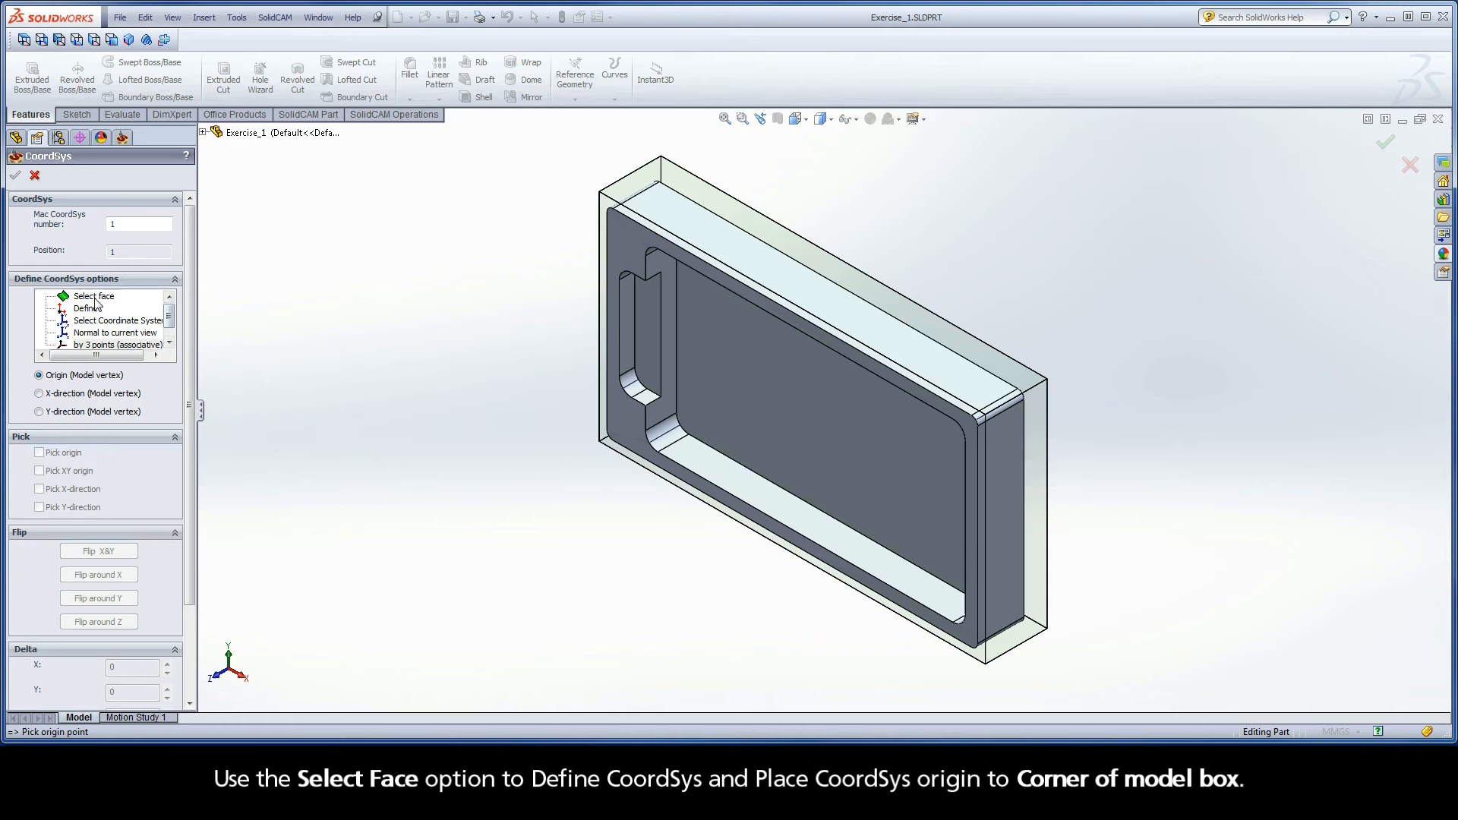
# Place the origin at the corner of the model box using the top face and confirm it
pyautogui.click(94, 296)
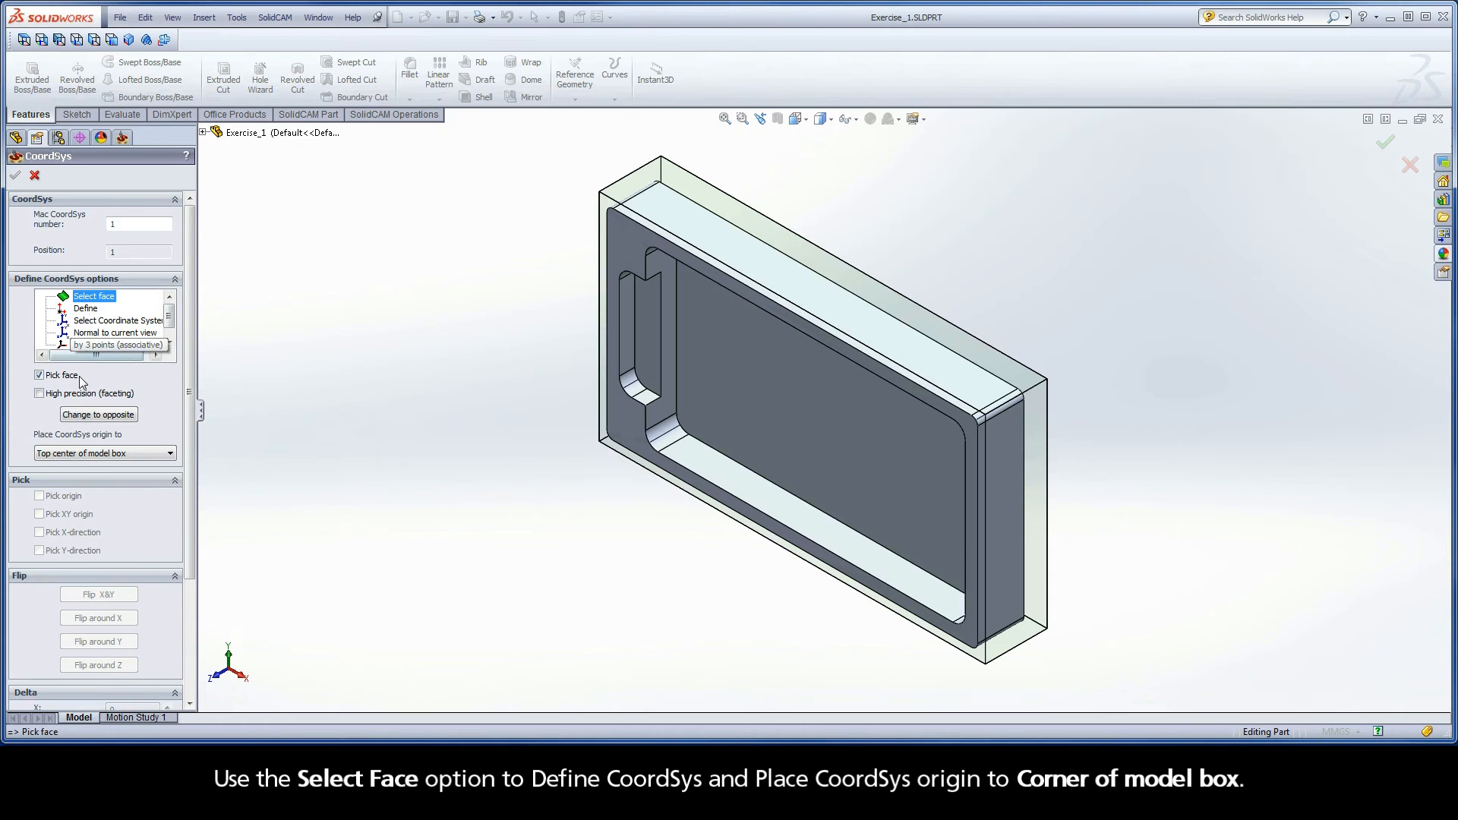
pyautogui.moveTo(126, 441)
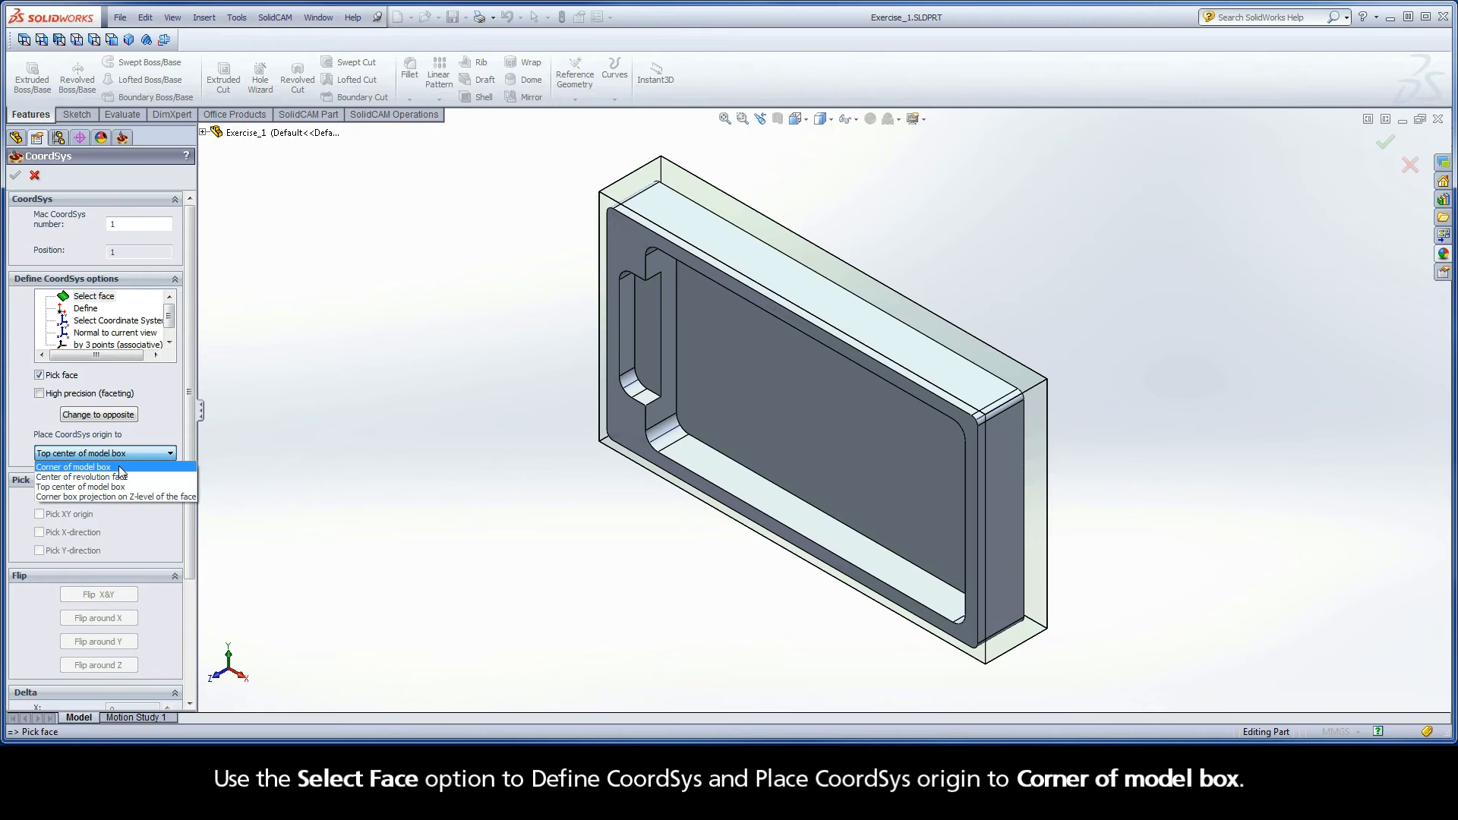
pyautogui.click(73, 466)
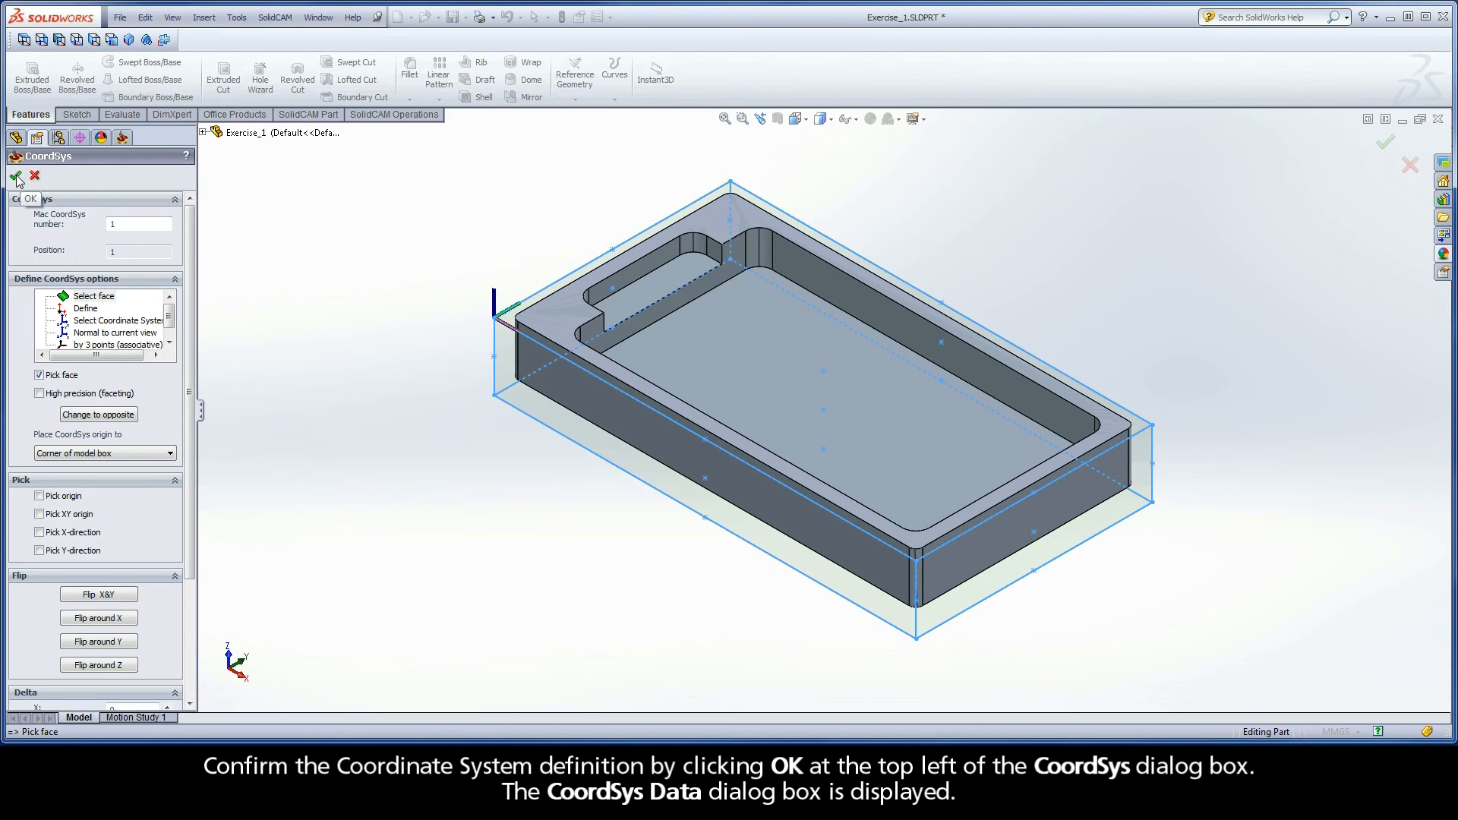
pyautogui.click(17, 177)
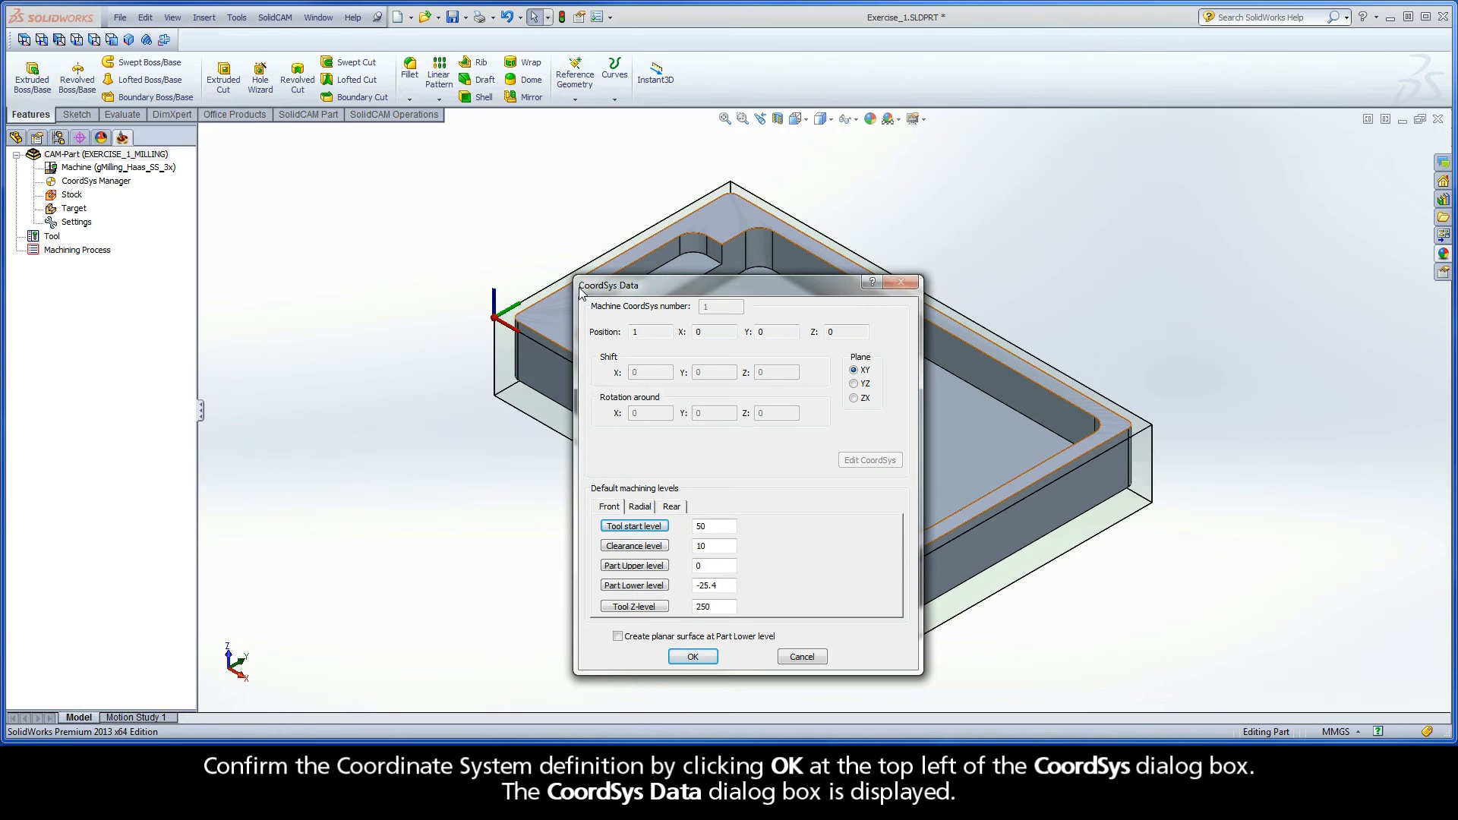
pyautogui.moveTo(640, 296)
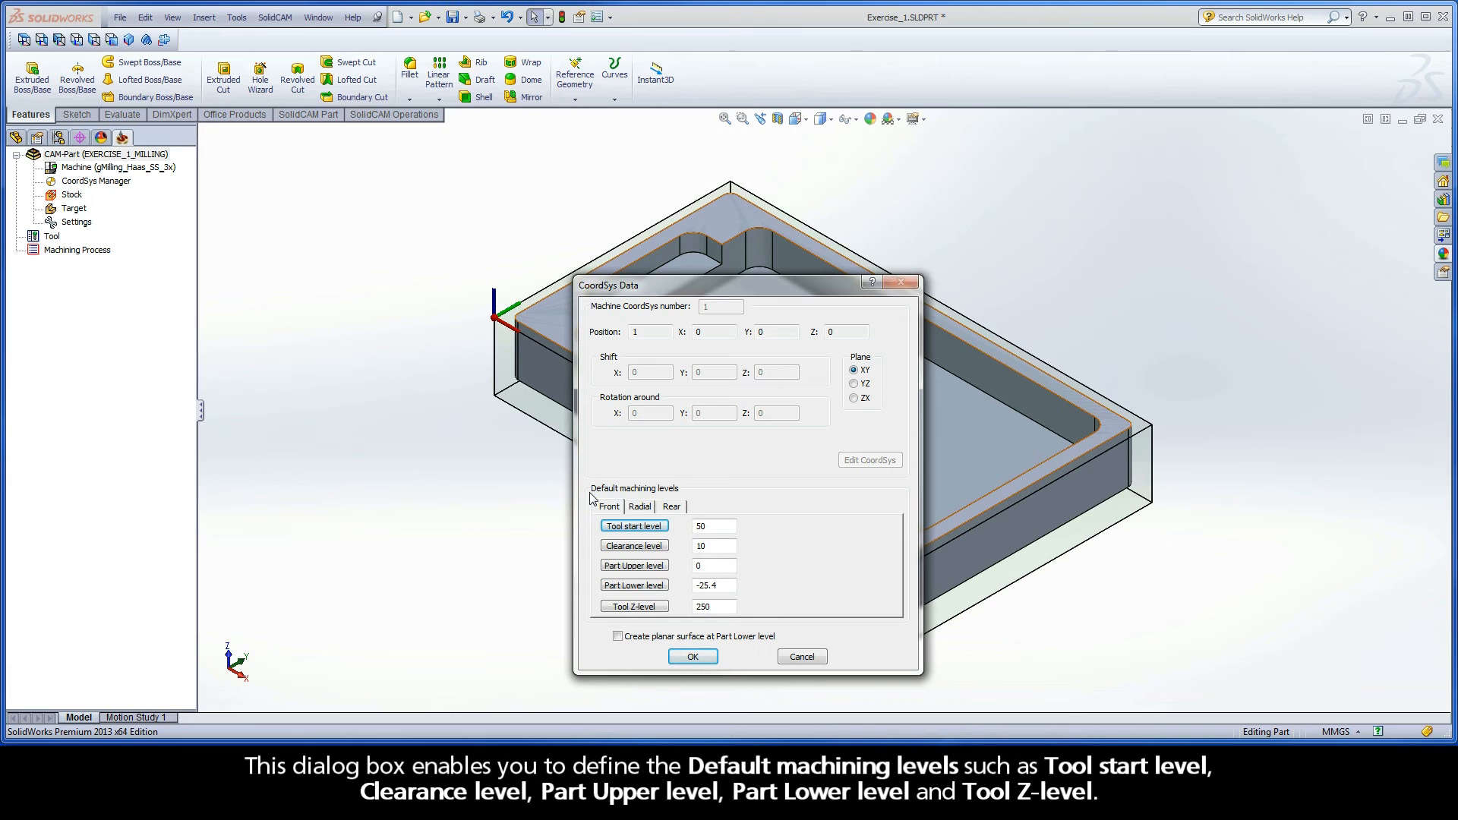
pyautogui.moveTo(678, 498)
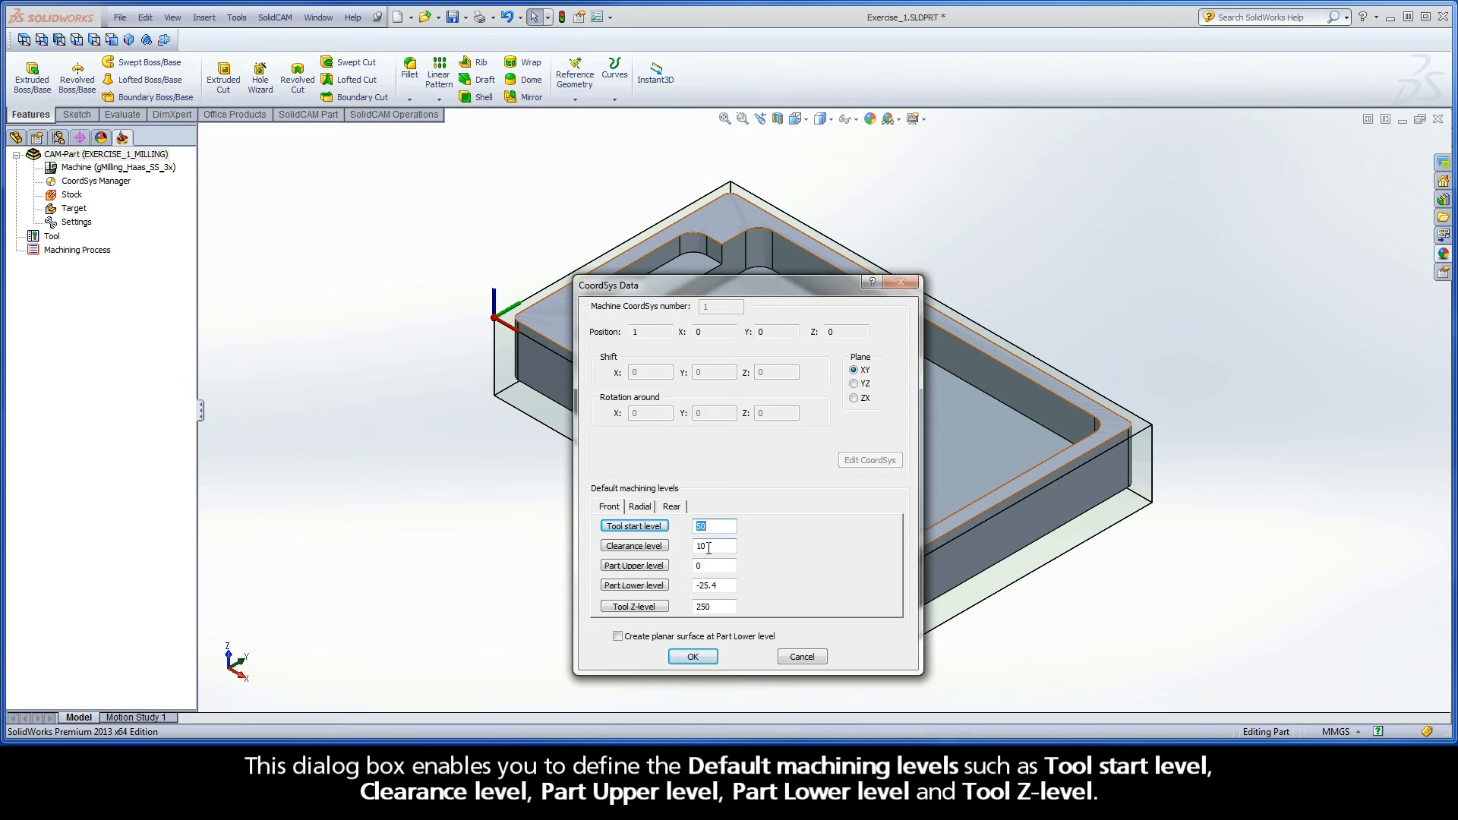
pyautogui.click(714, 565)
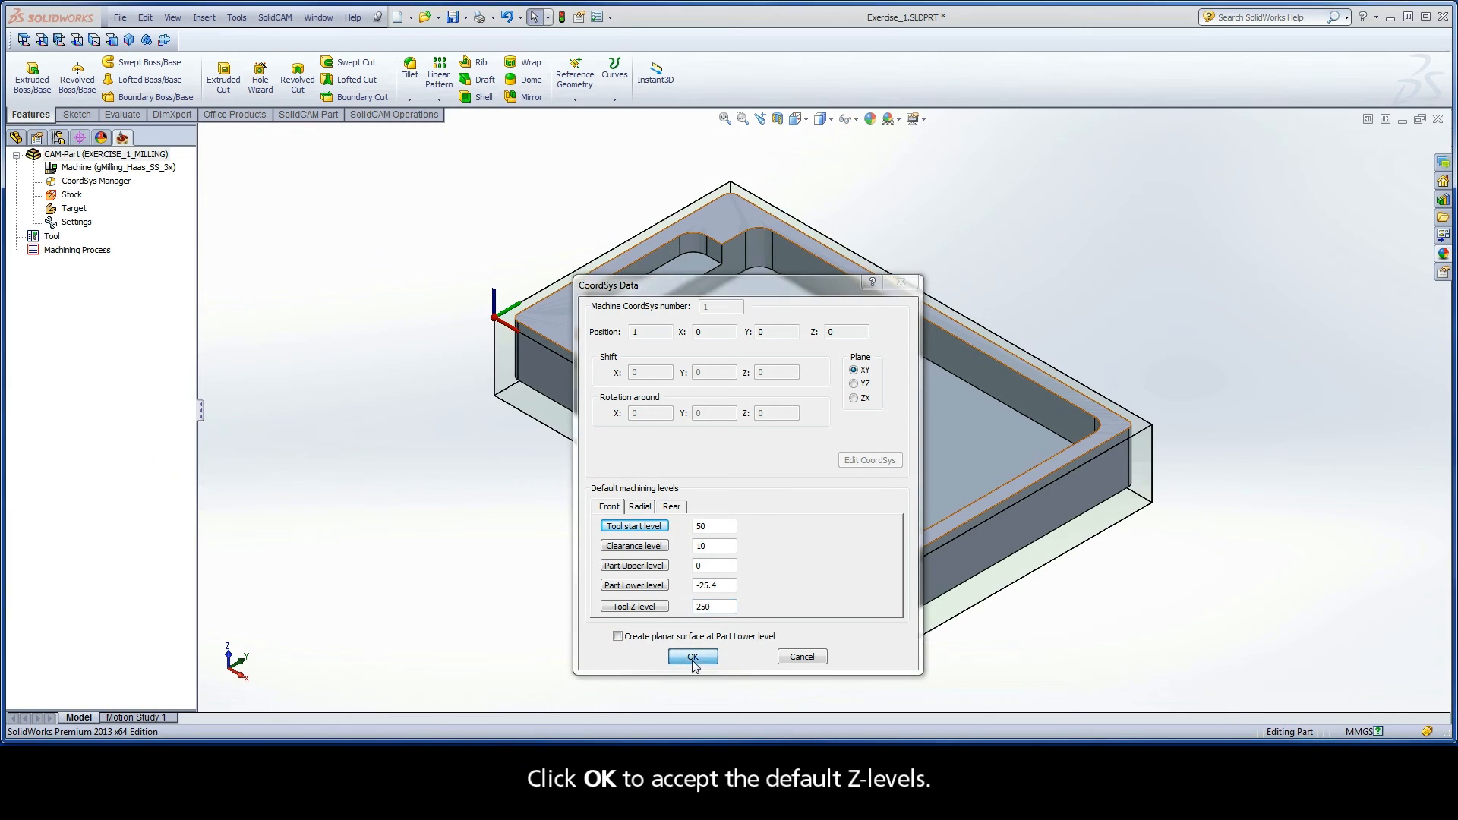
pyautogui.click(692, 658)
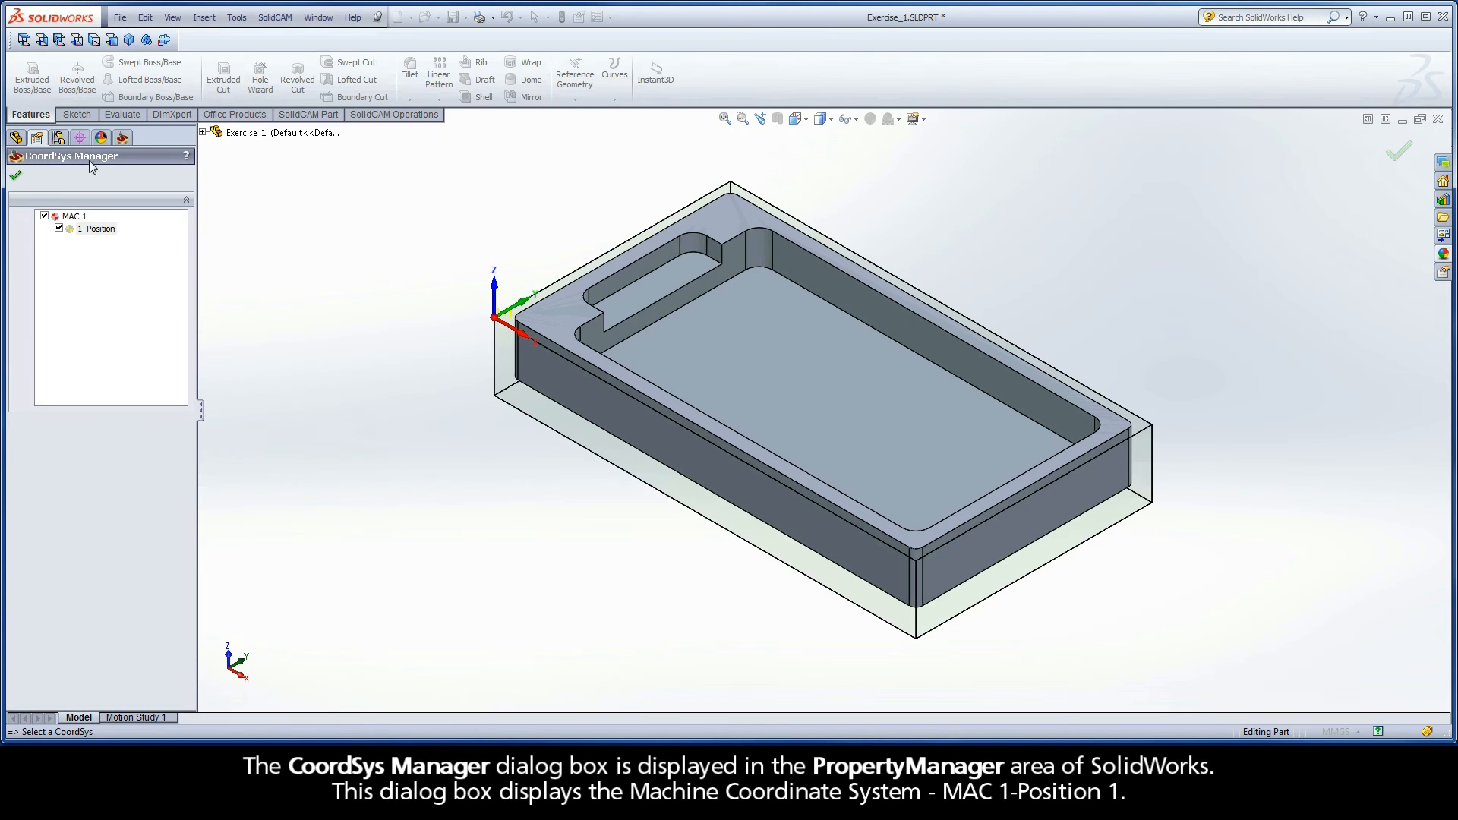
pyautogui.moveTo(118, 169)
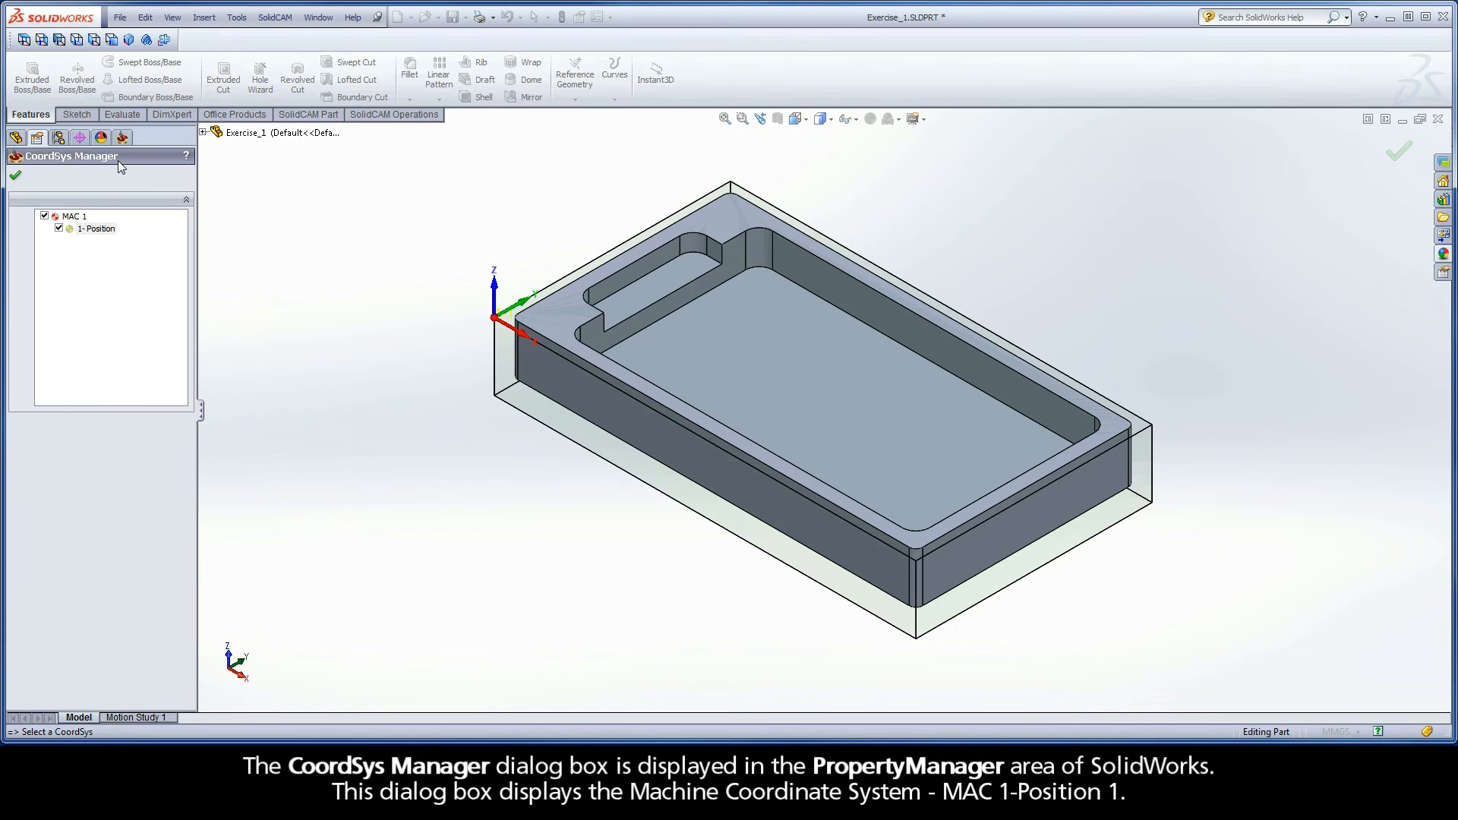
pyautogui.moveTo(48, 223)
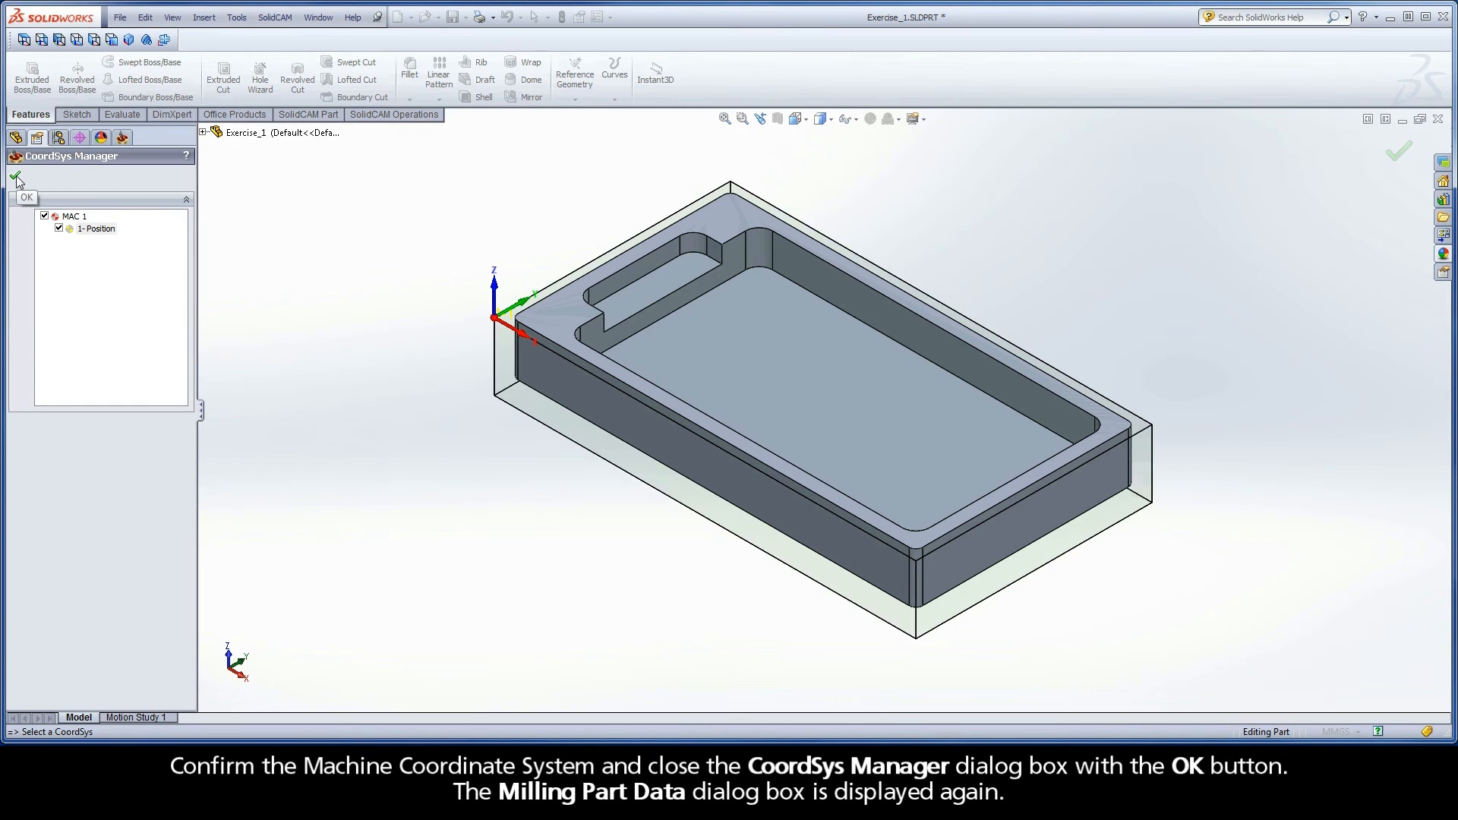
# Confirm MAC 1 in the CoordSys Manager, returning to the milling part data settings
pyautogui.click(16, 179)
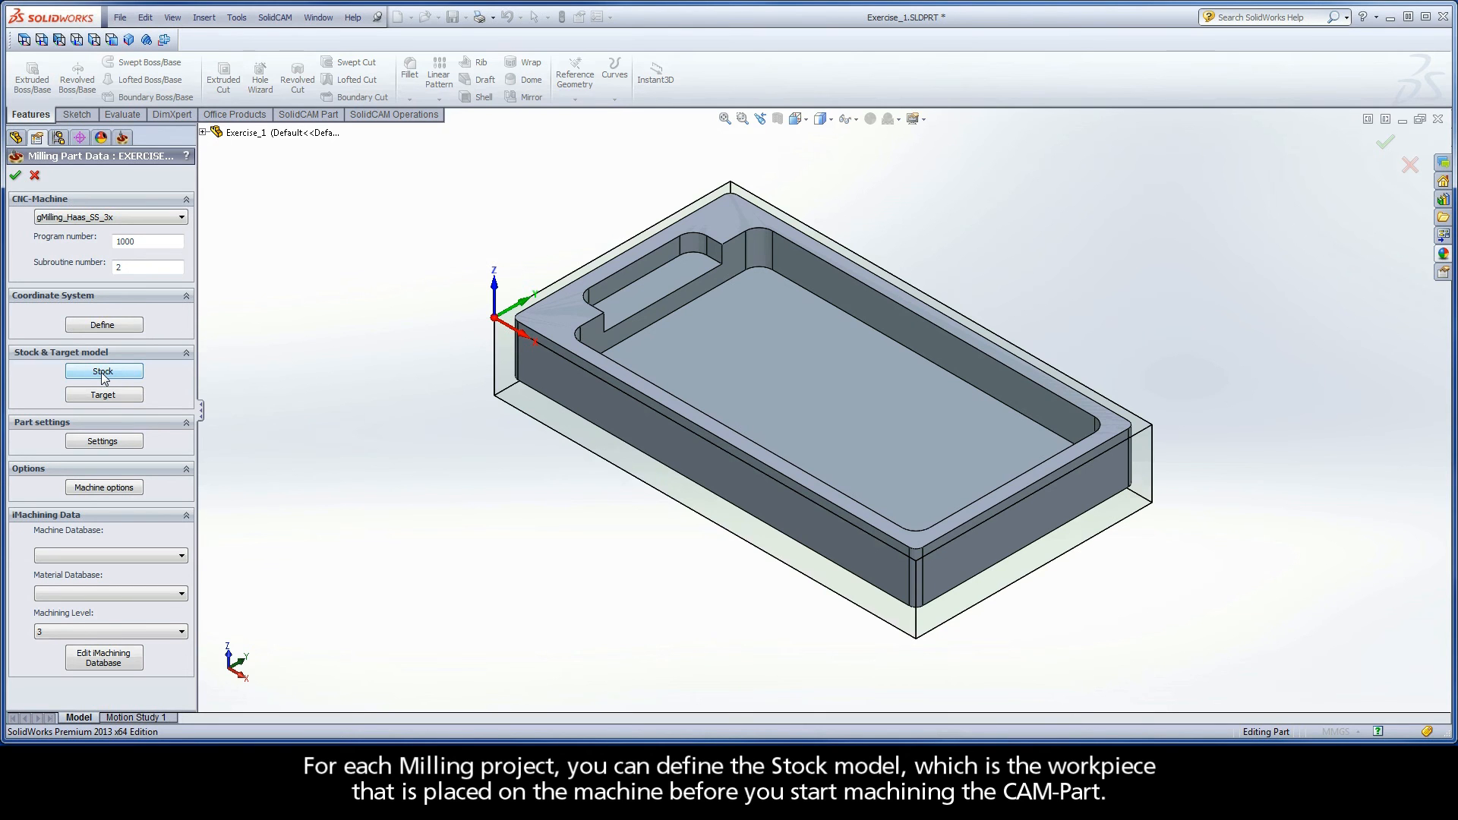
# Define the stock as a 3D model using the transparent box solid (Solid 1) and confirm
pyautogui.click(103, 371)
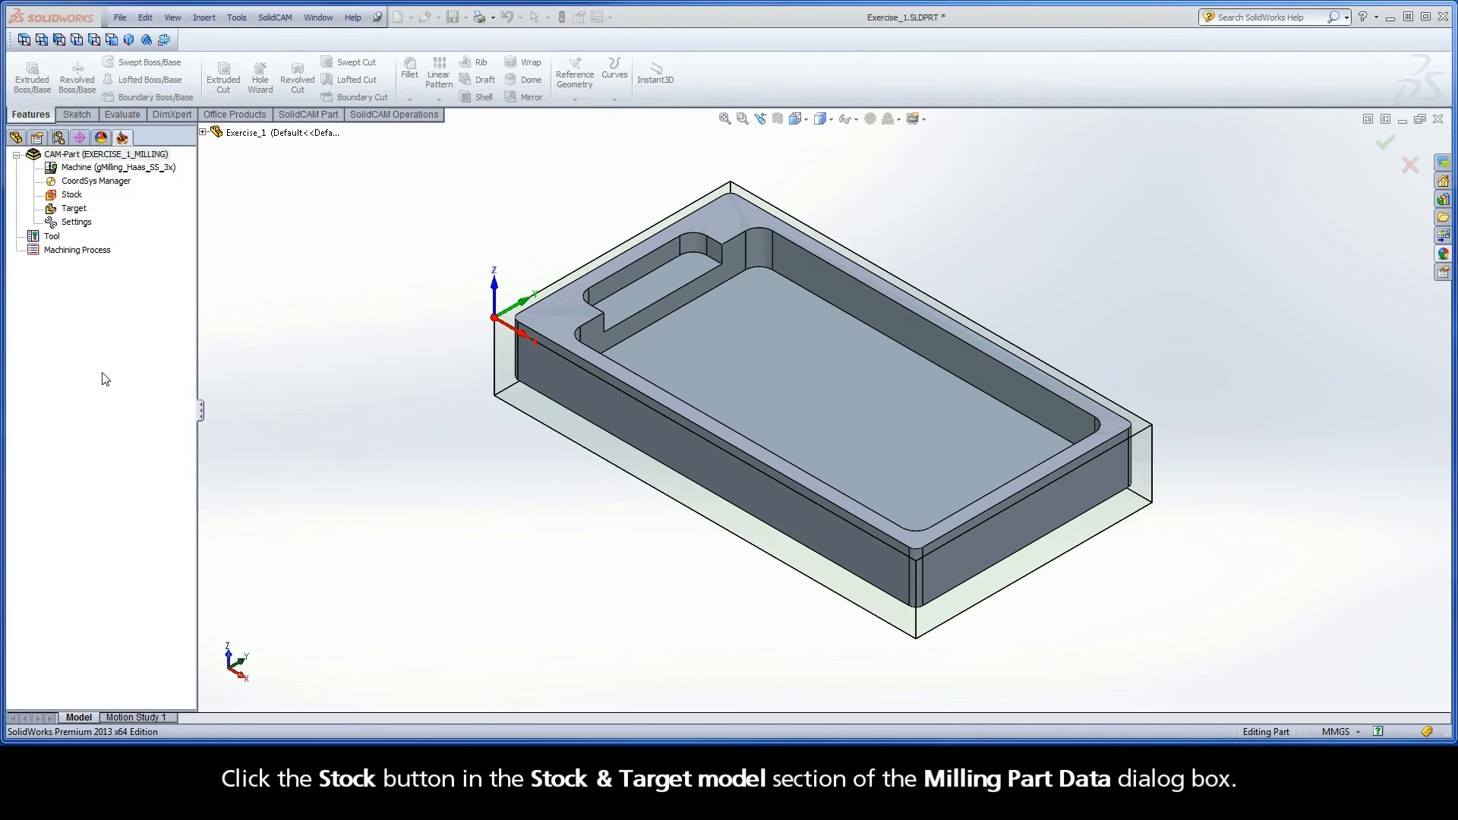
pyautogui.click(71, 194)
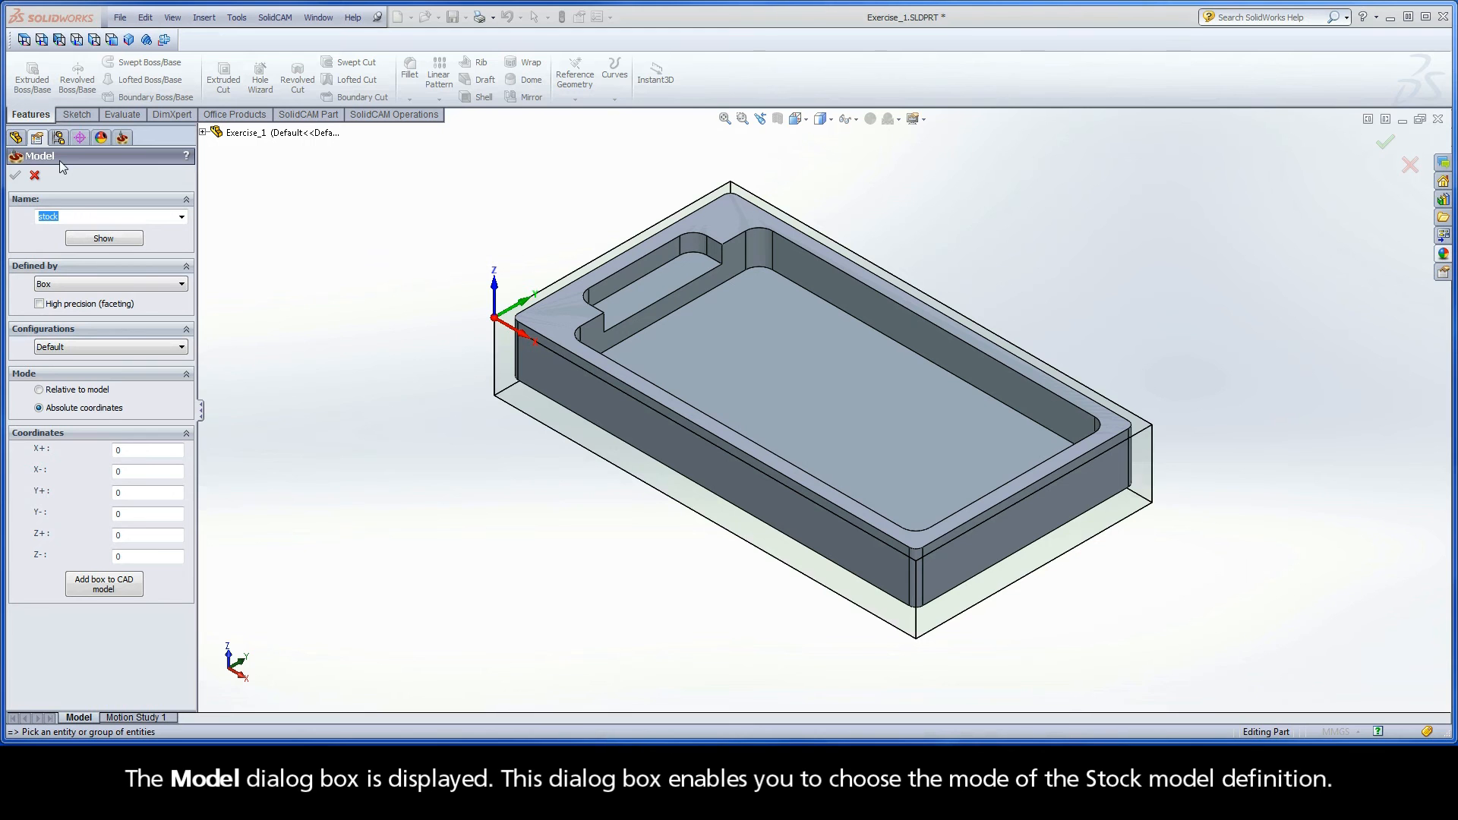
pyautogui.moveTo(51, 254)
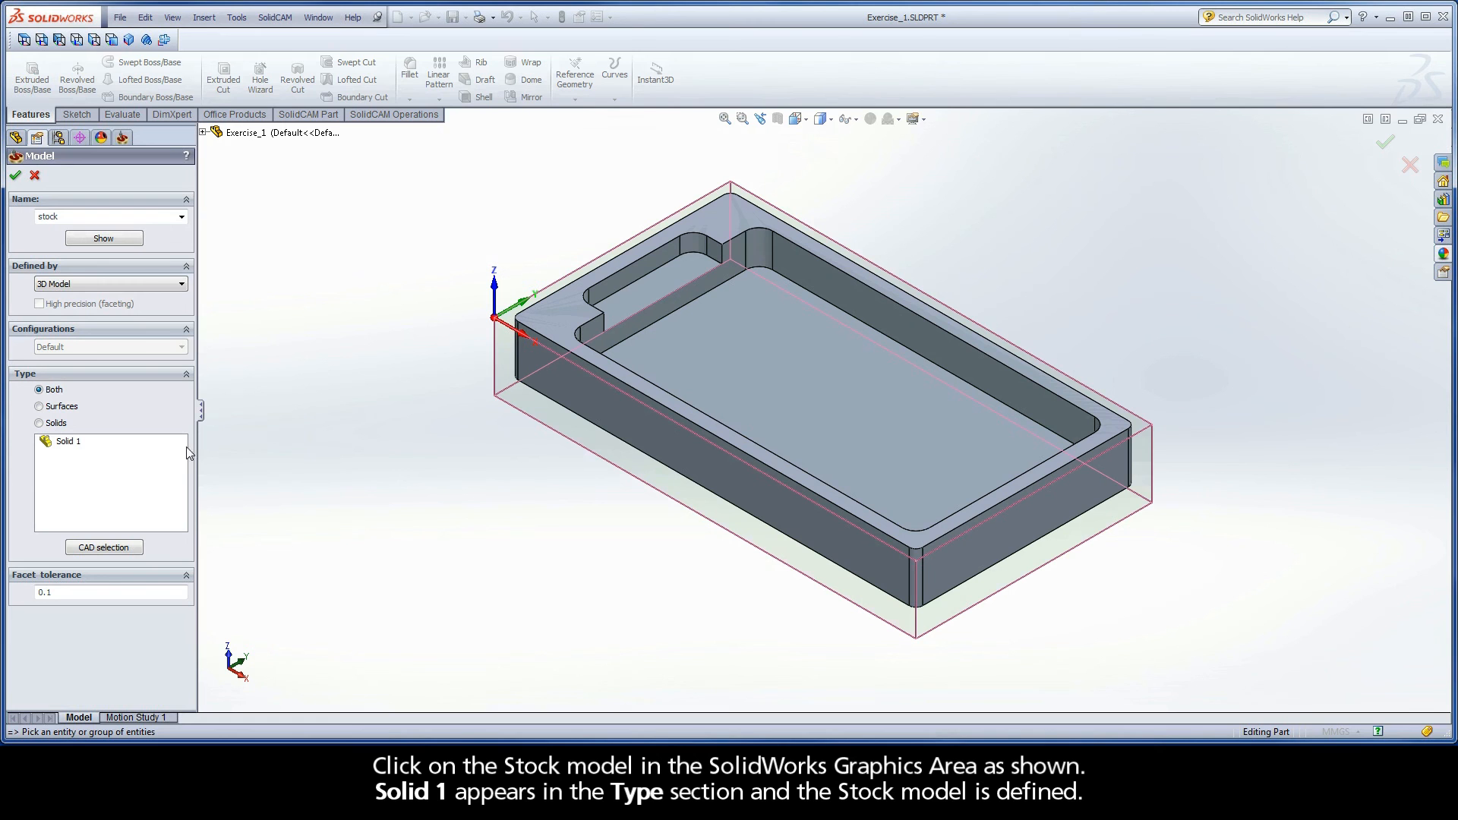
pyautogui.click(810, 409)
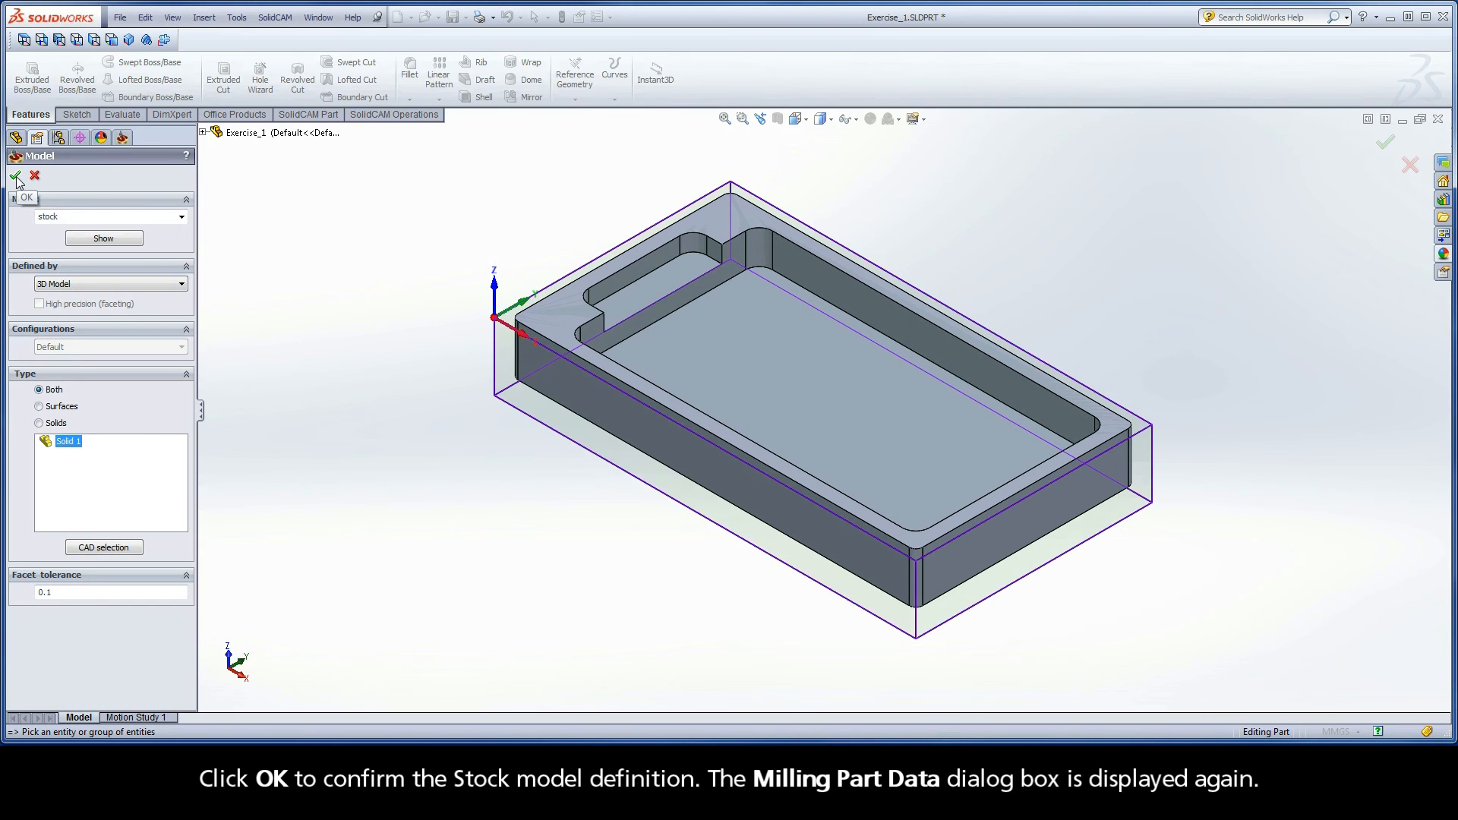
pyautogui.click(15, 178)
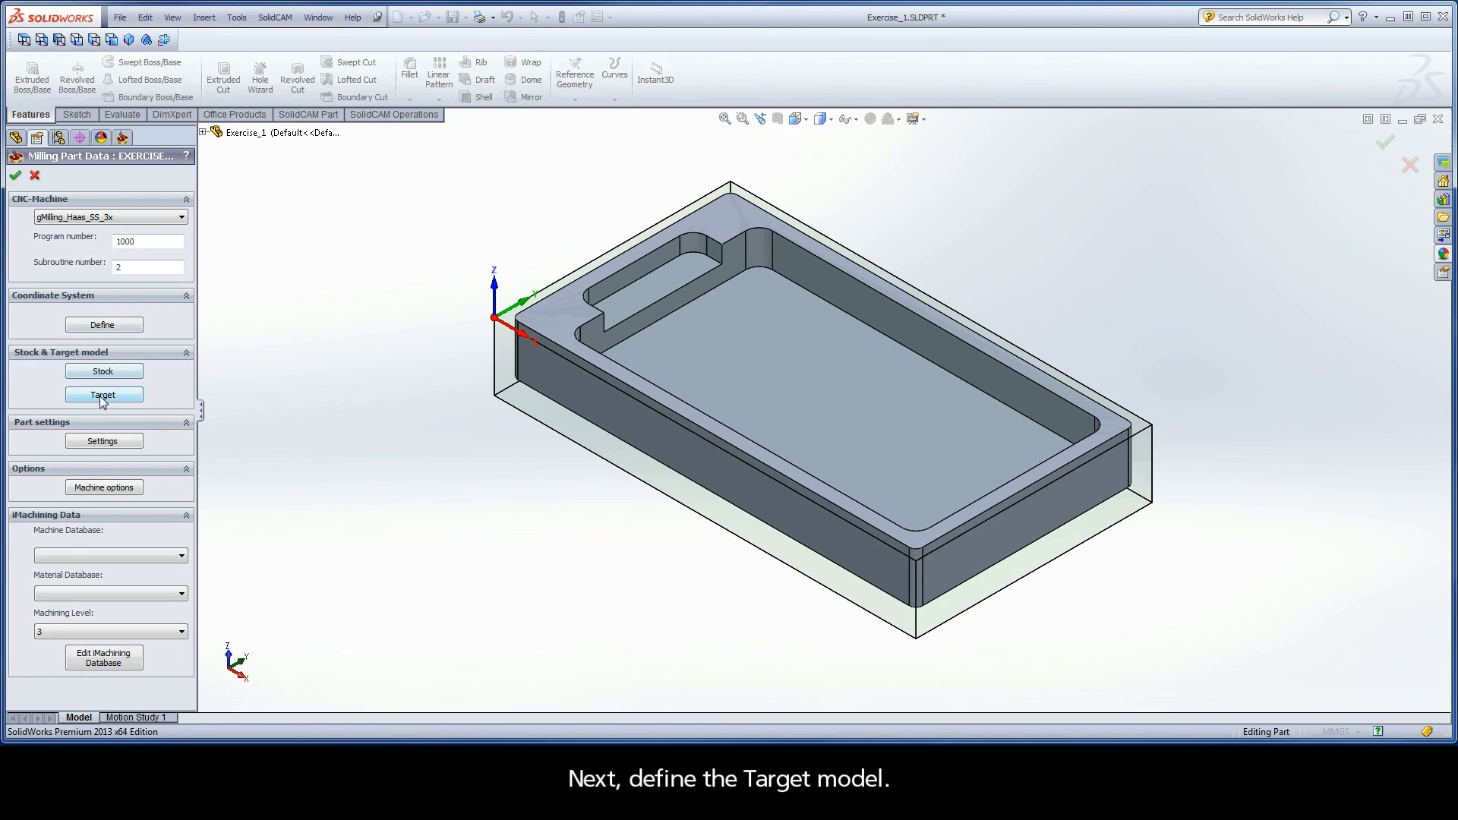
pyautogui.moveTo(104, 395)
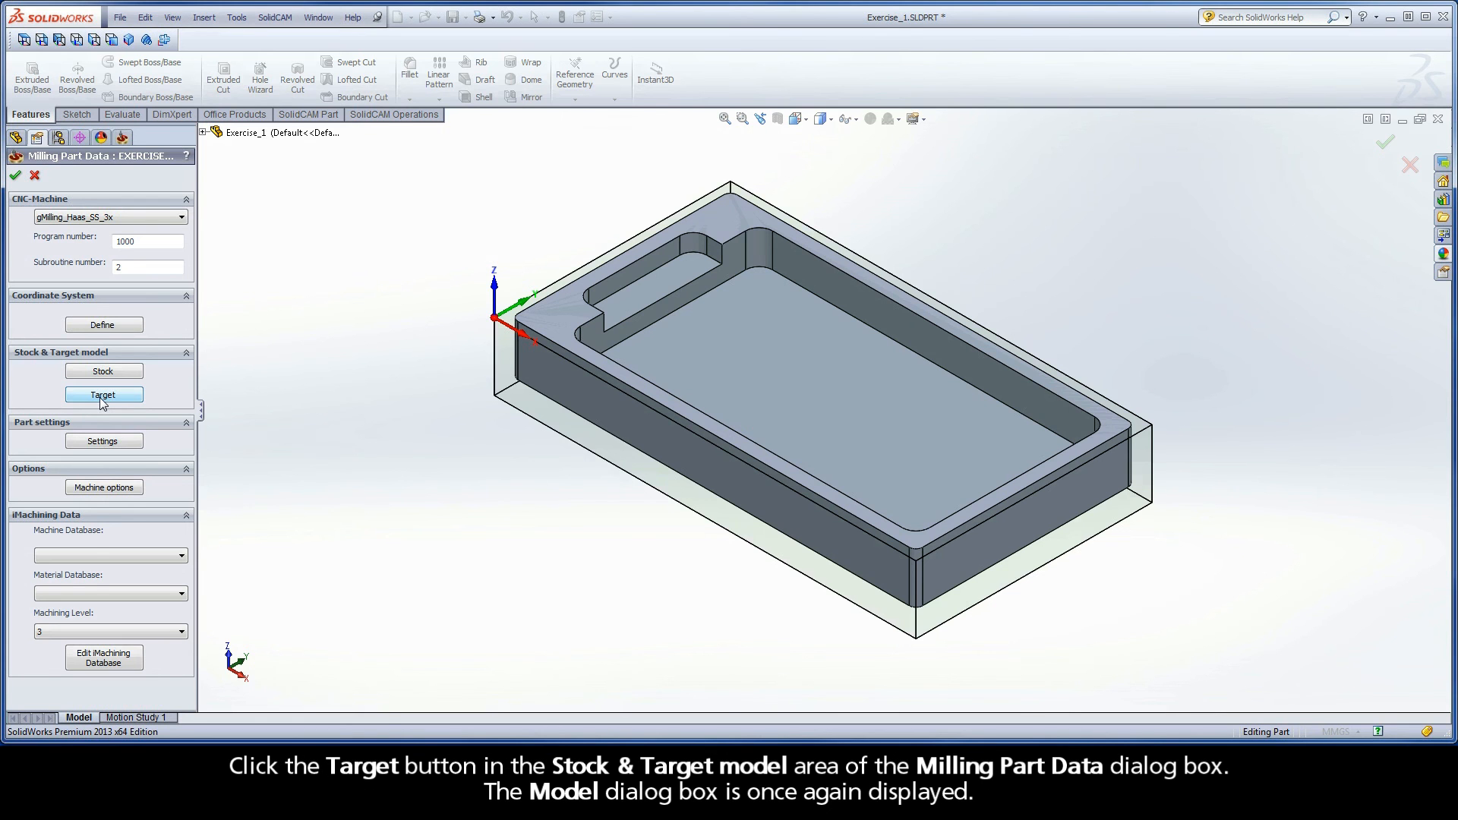
# Define the target as the finished part solid (Solid 1) and confirm
pyautogui.click(103, 395)
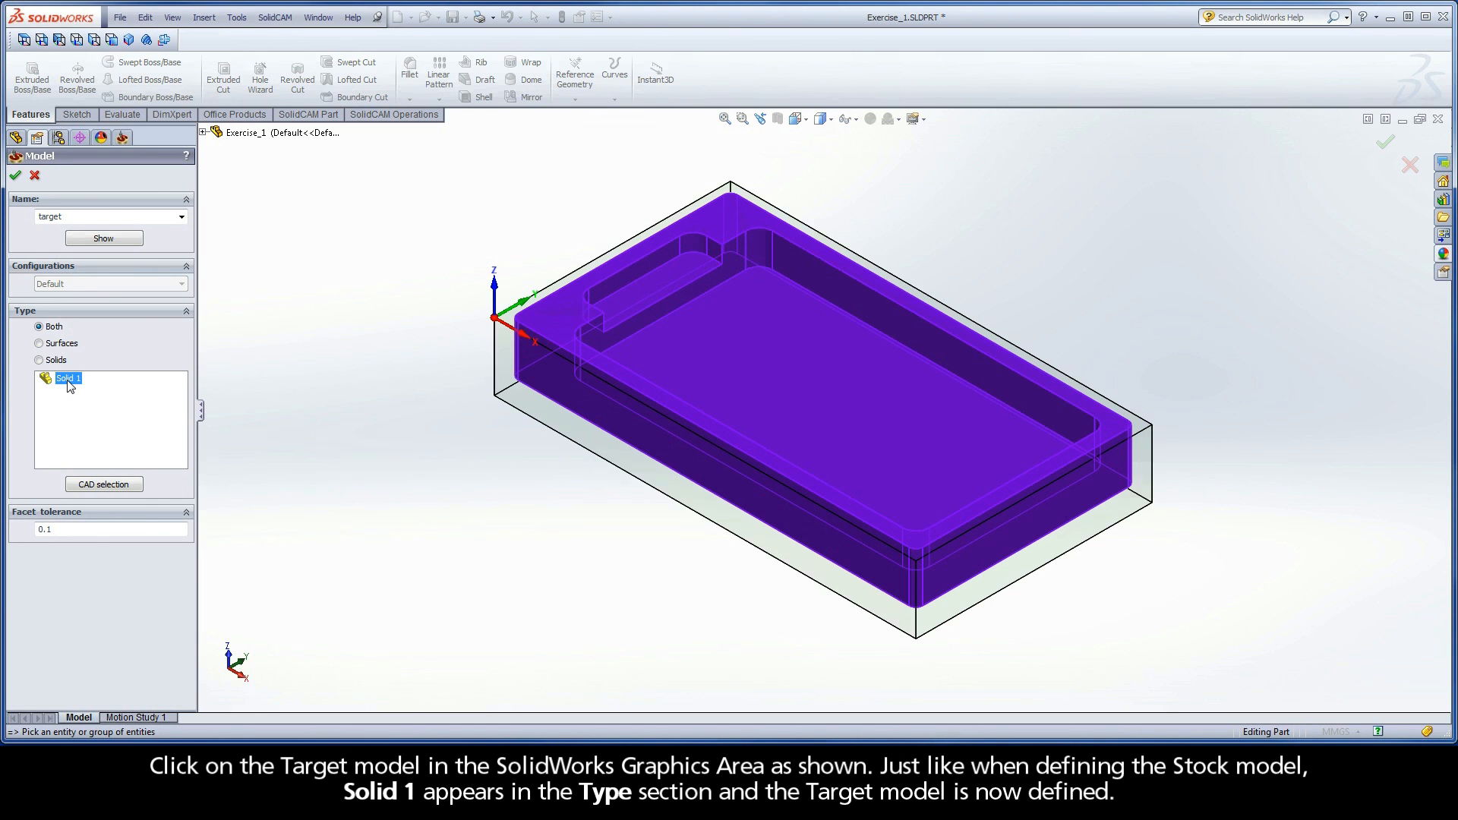
pyautogui.moveTo(44, 270)
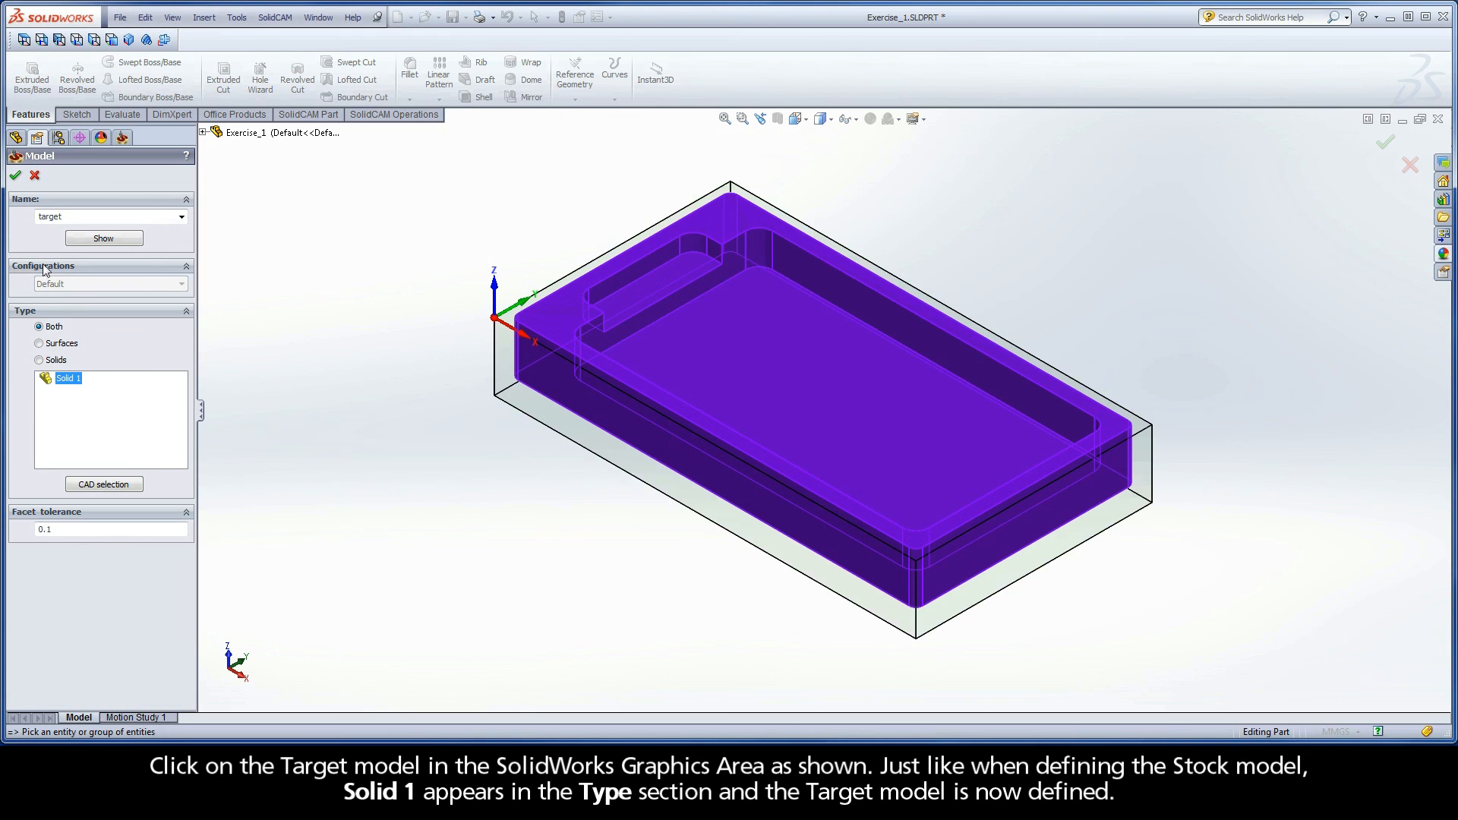
pyautogui.click(15, 176)
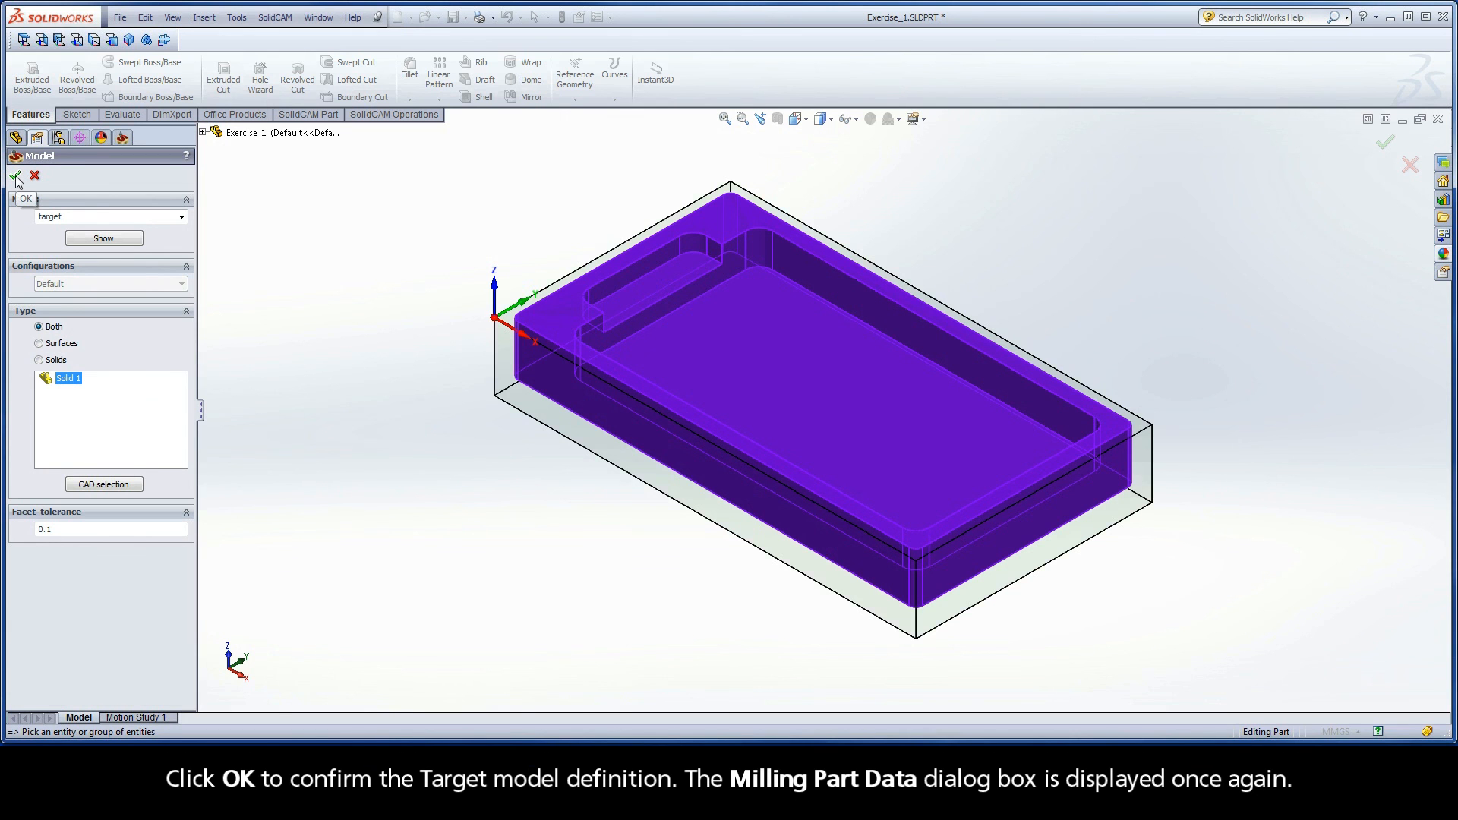
pyautogui.click(16, 176)
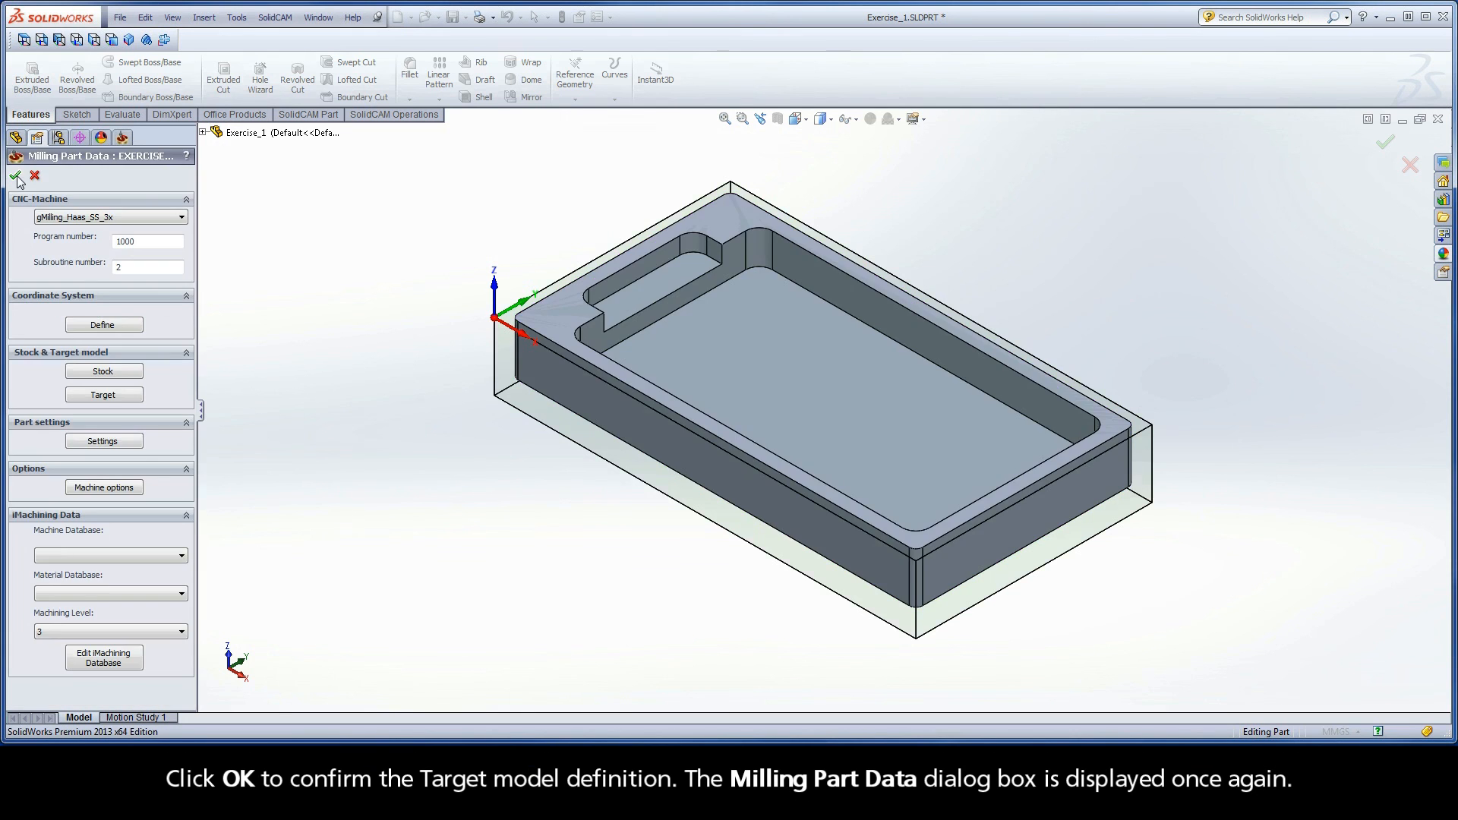
pyautogui.moveTo(15, 178)
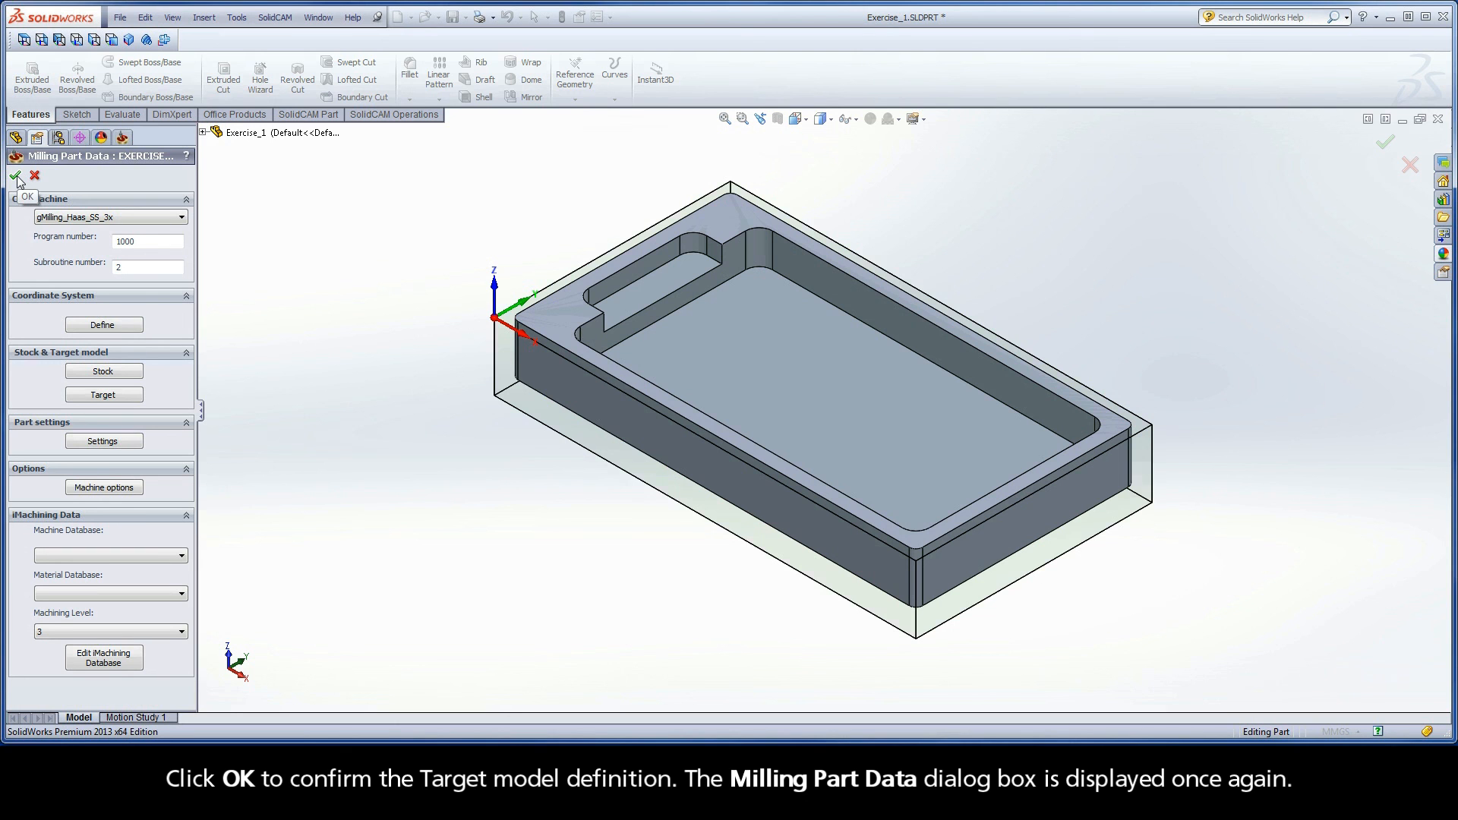
pyautogui.click(15, 177)
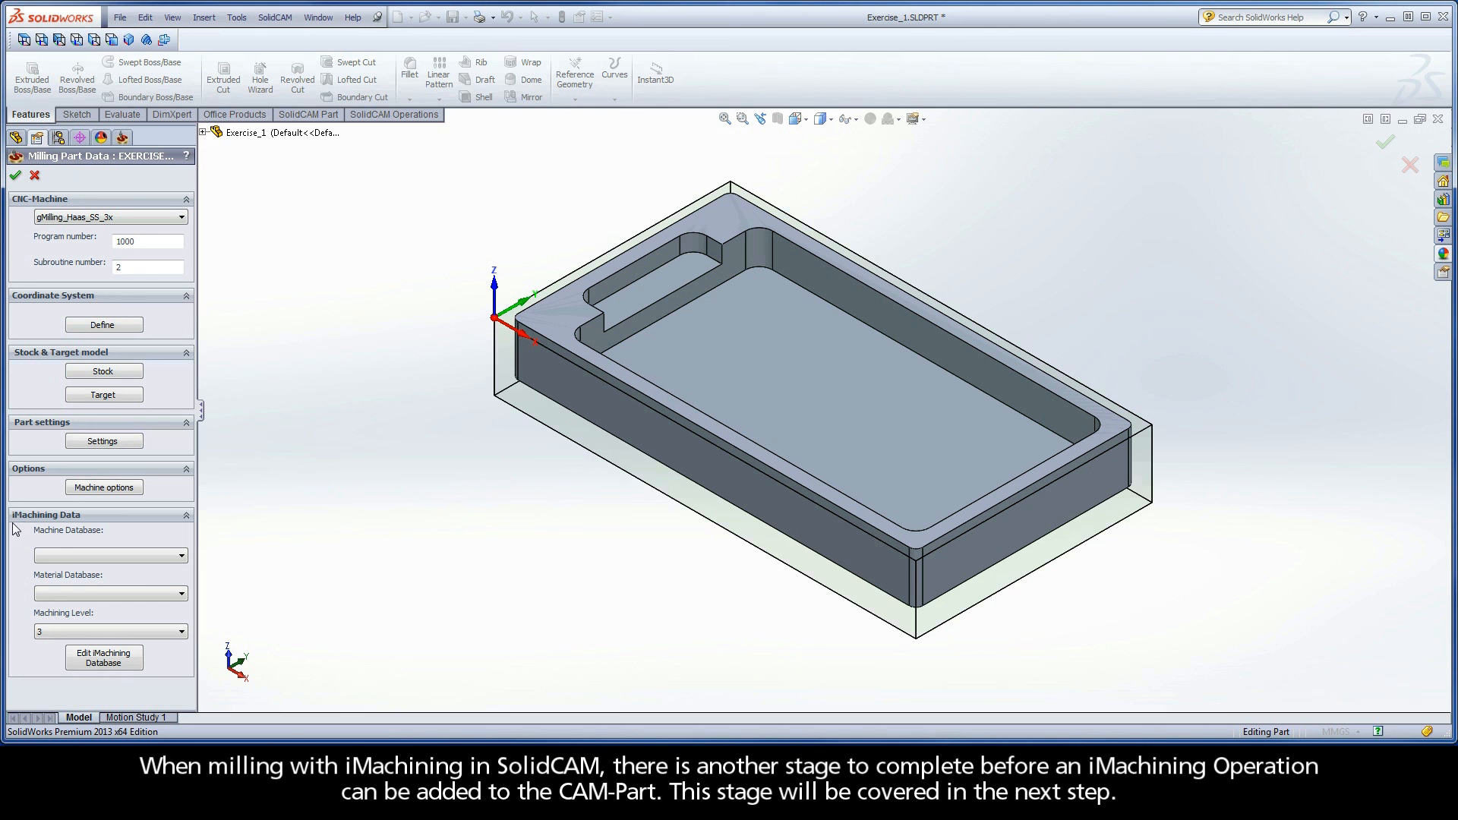
pyautogui.moveTo(88, 526)
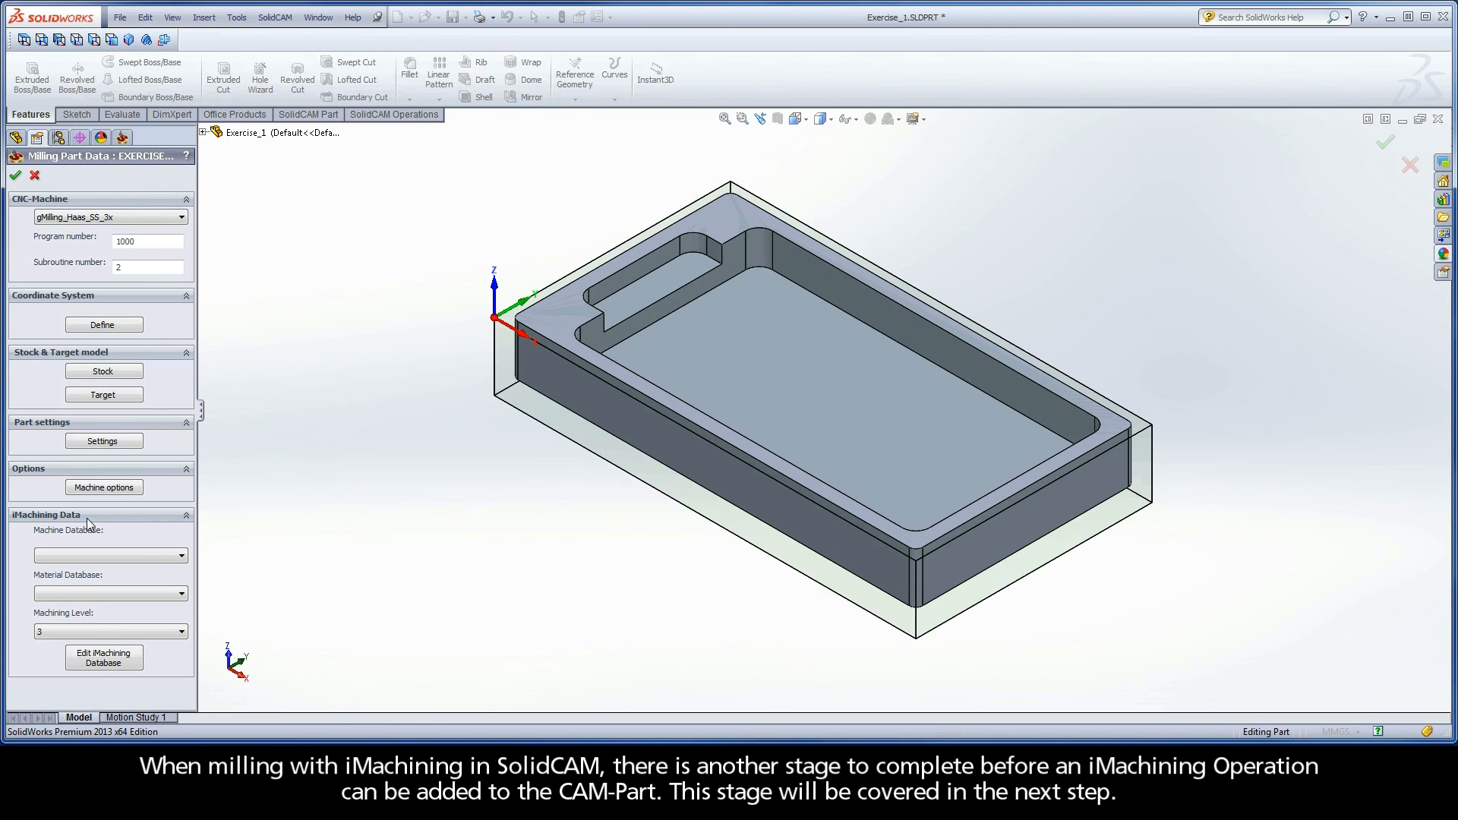